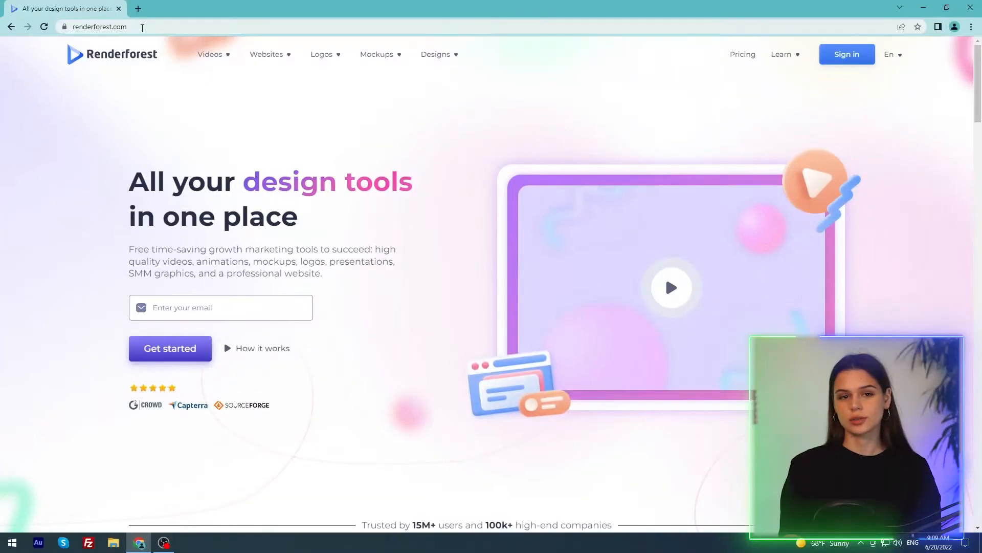
# Start the AI logo maker with brand name 'IT Reviews' and generate a logo
pyautogui.click(892, 55)
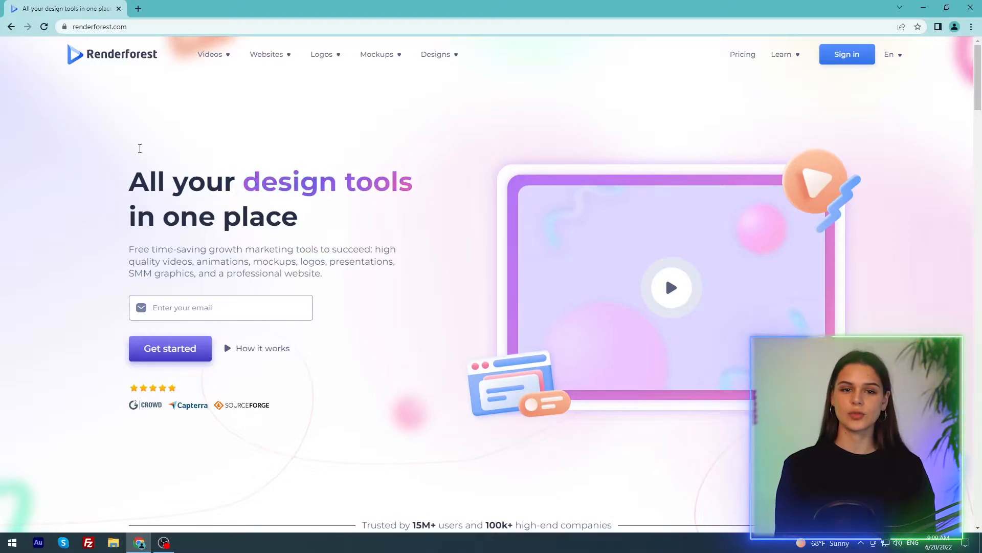
pyautogui.moveTo(196, 69)
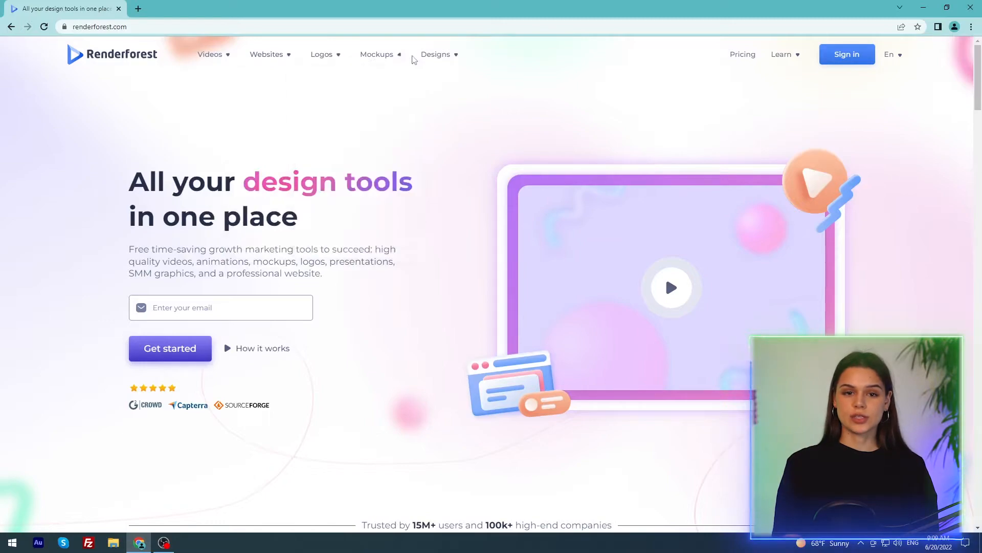
pyautogui.moveTo(513, 61)
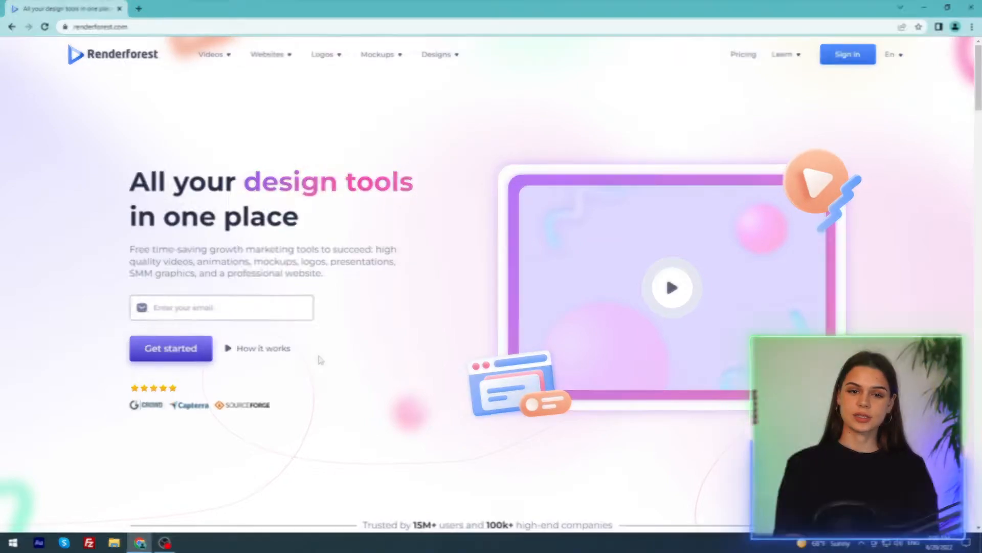
pyautogui.click(322, 55)
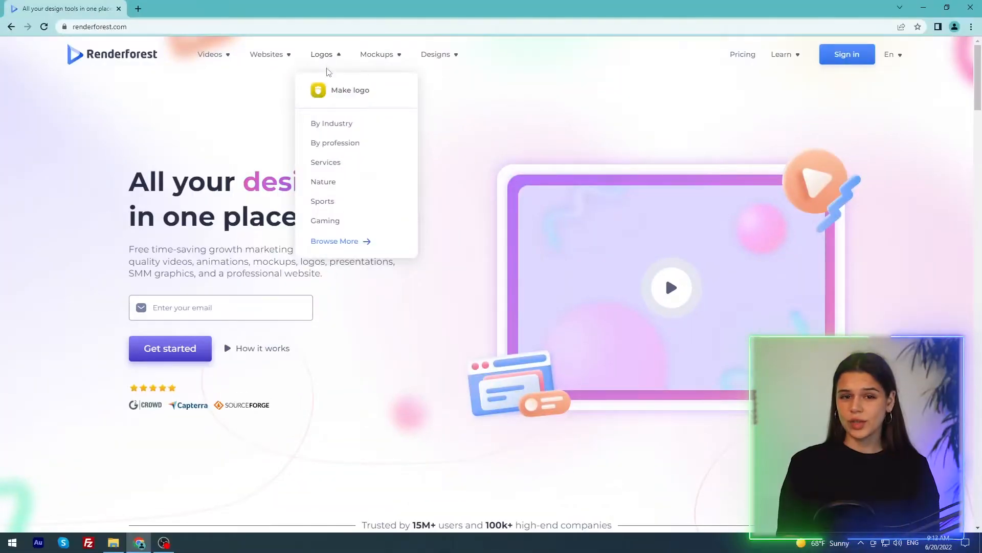
pyautogui.moveTo(326, 220)
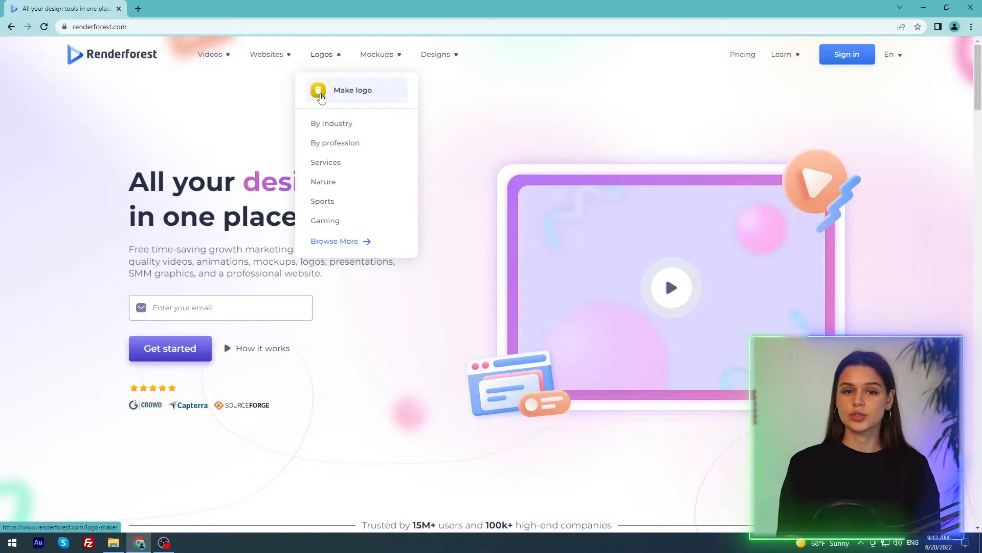
pyautogui.click(352, 89)
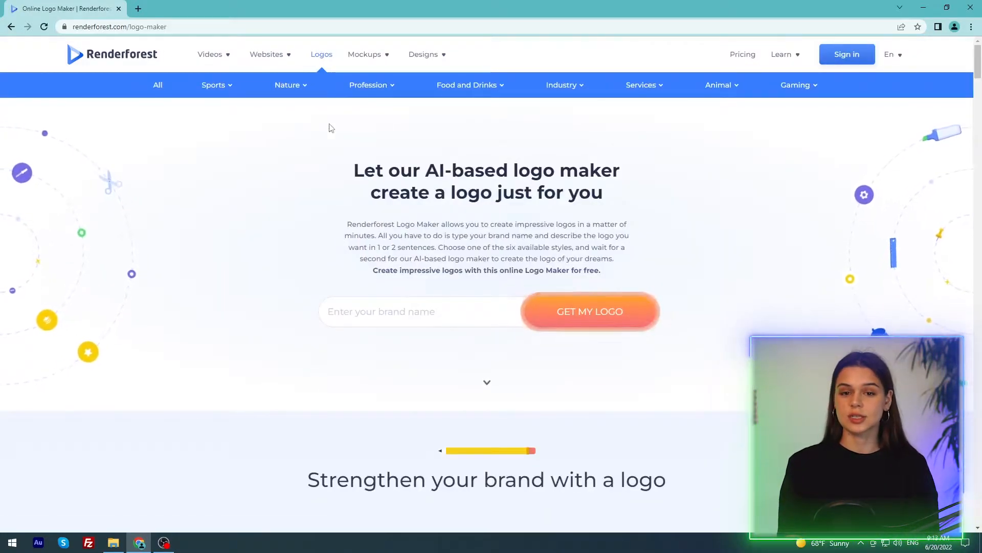
pyautogui.write('IT Revi')
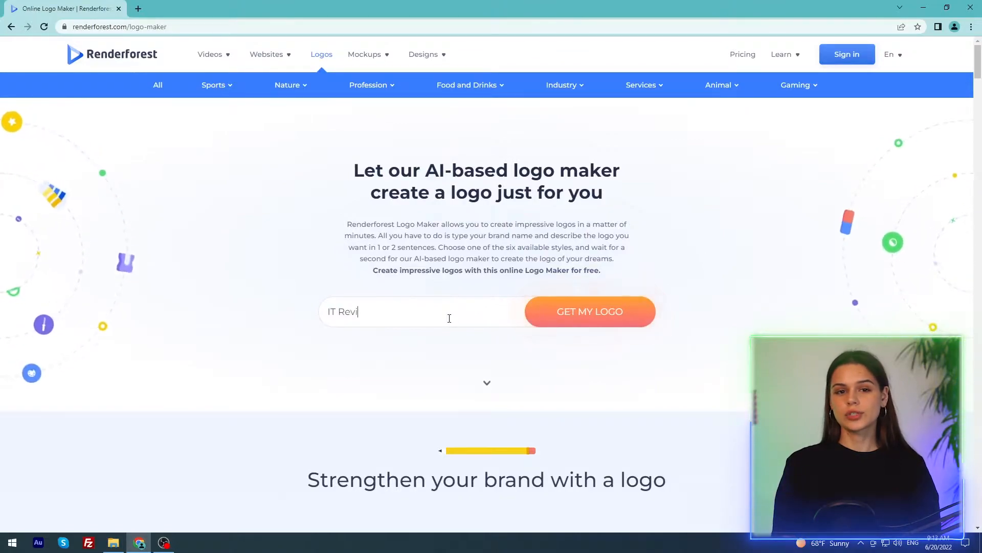
pyautogui.click(589, 311)
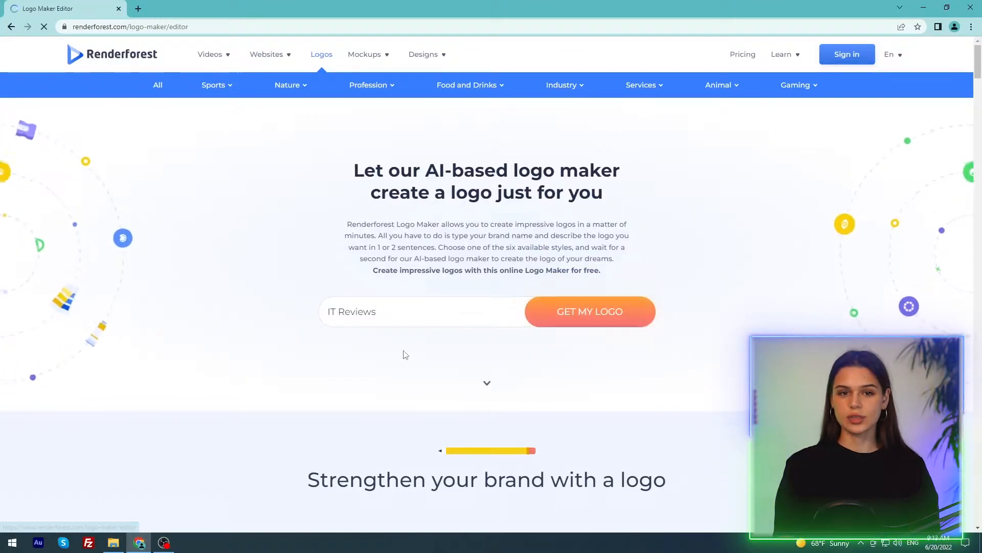
# Add the description 'Reviews' and create the logo in the Solid style
pyautogui.click(589, 312)
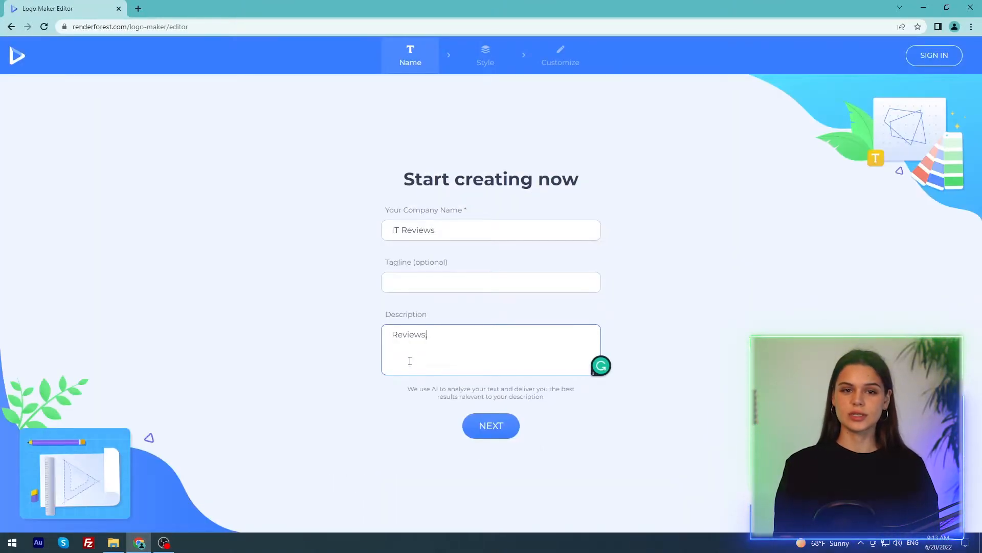
pyautogui.click(491, 425)
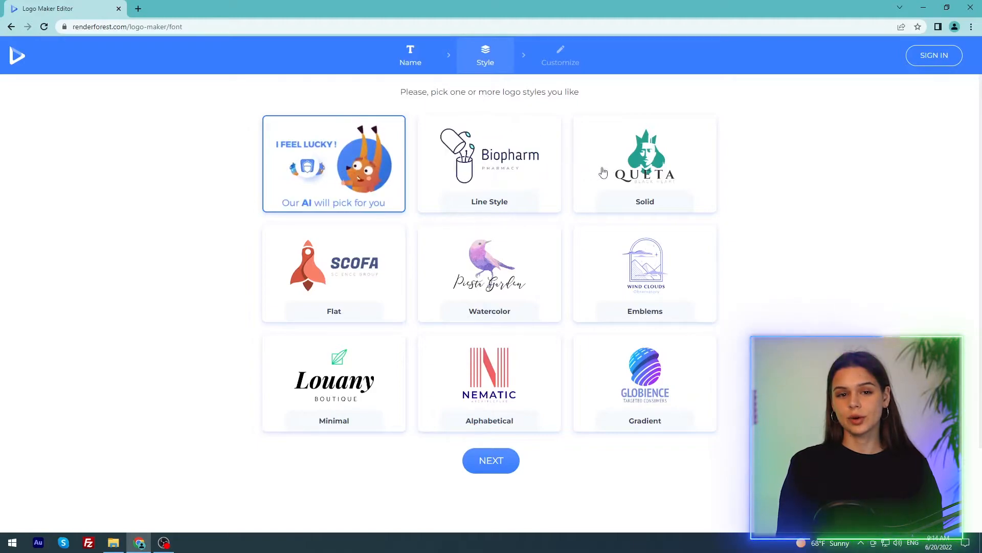
pyautogui.click(644, 162)
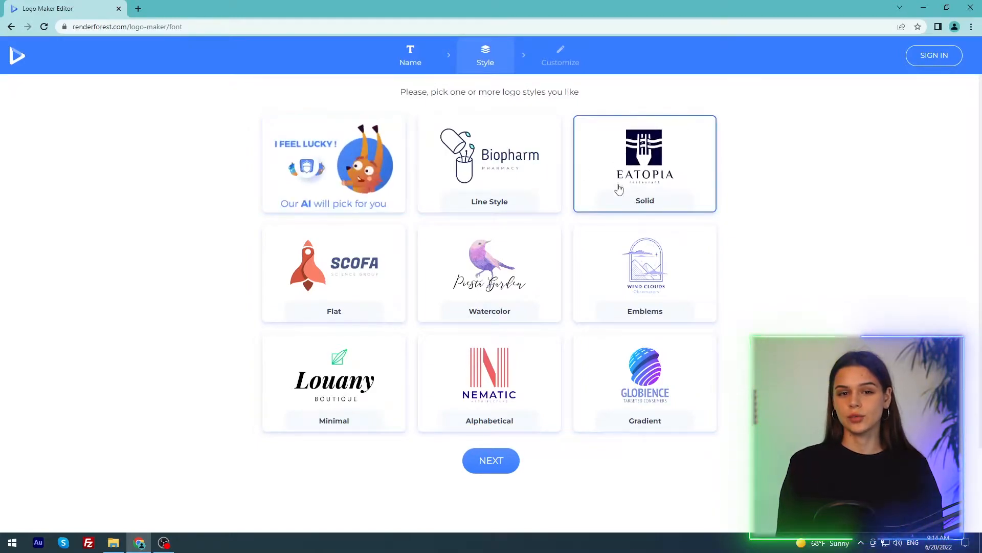
pyautogui.click(491, 459)
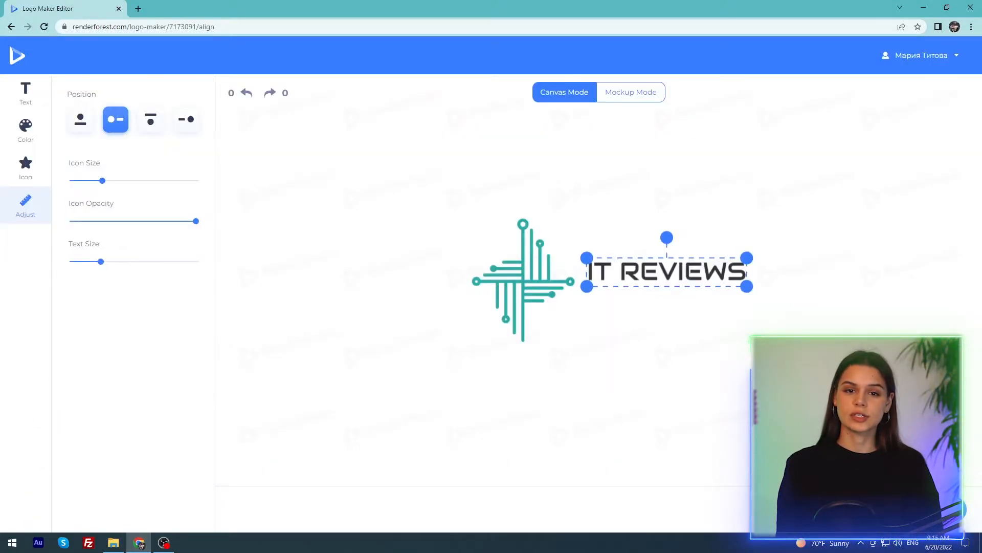
# Recolor the IT REVIEWS logo icon and download the free low-quality PNG
pyautogui.click(25, 167)
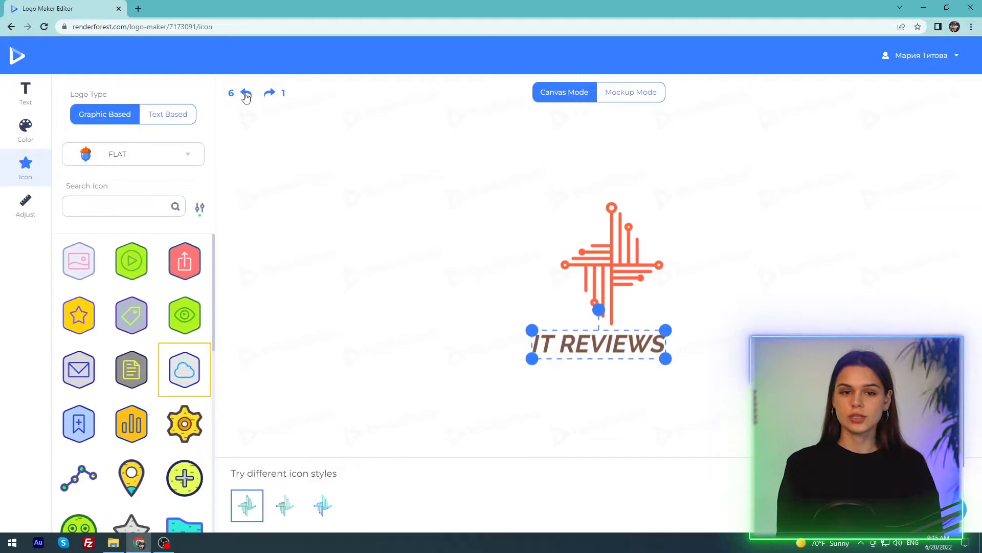
pyautogui.click(630, 92)
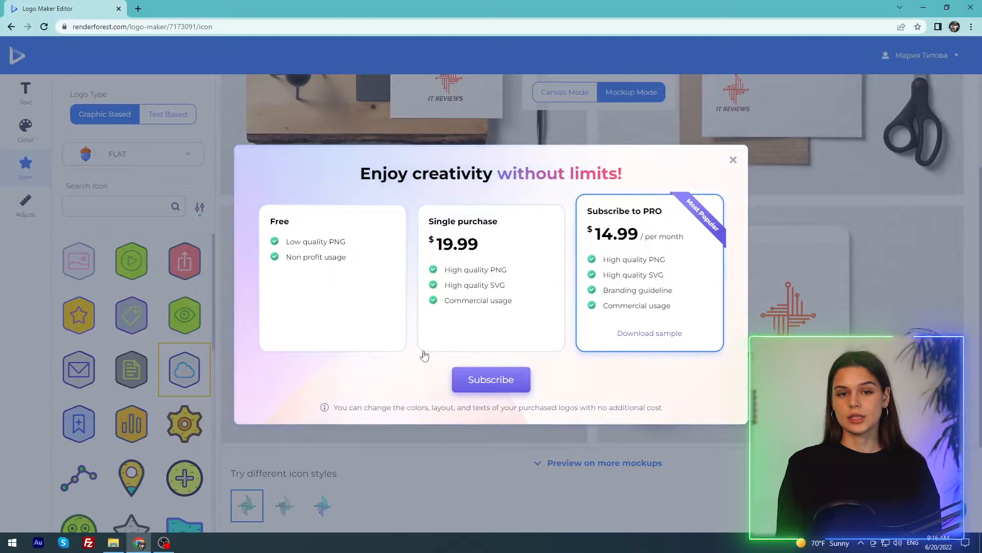
pyautogui.click(332, 282)
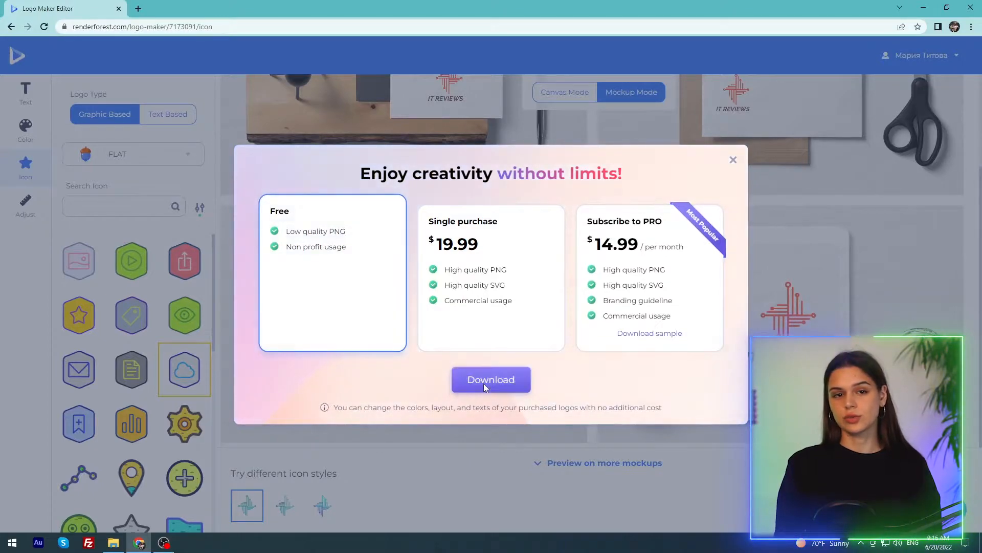
pyautogui.click(491, 379)
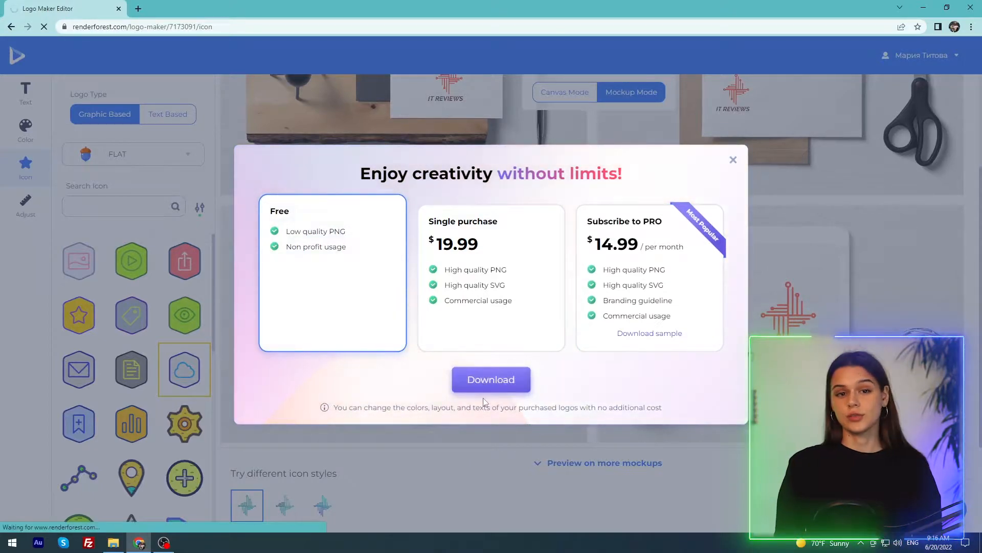
# View the downloaded IT REVIEWS PNG in Photos, then close it
pyautogui.click(491, 379)
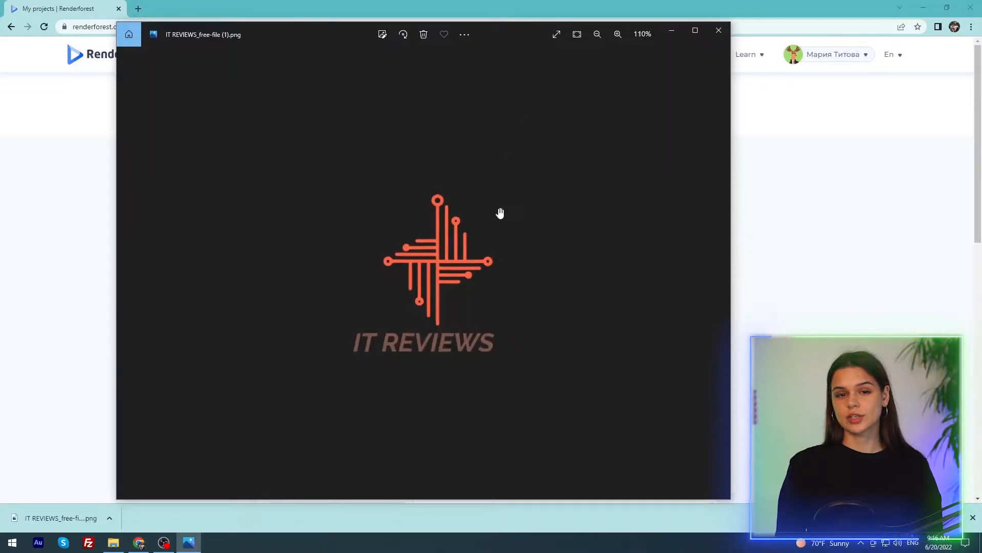
pyautogui.click(617, 33)
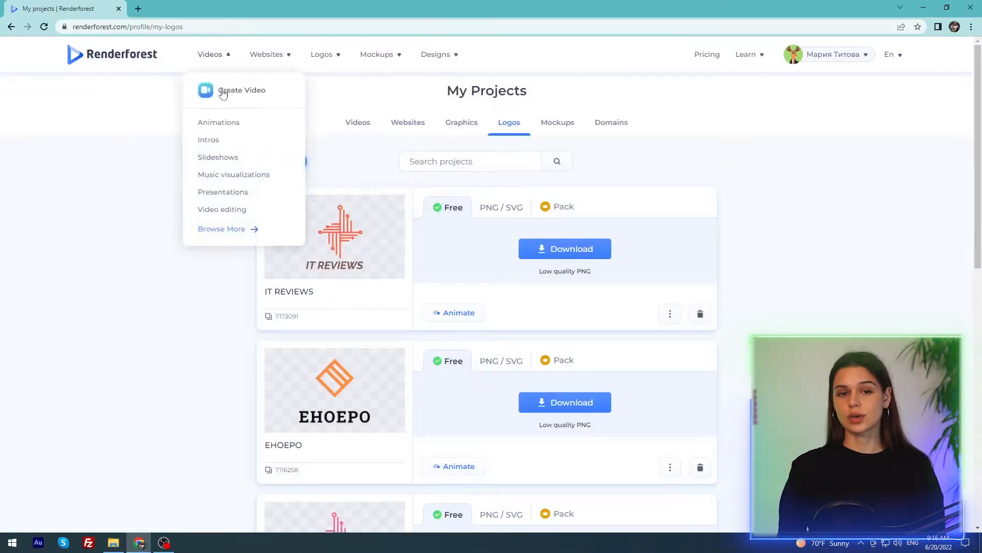
pyautogui.moveTo(209, 140)
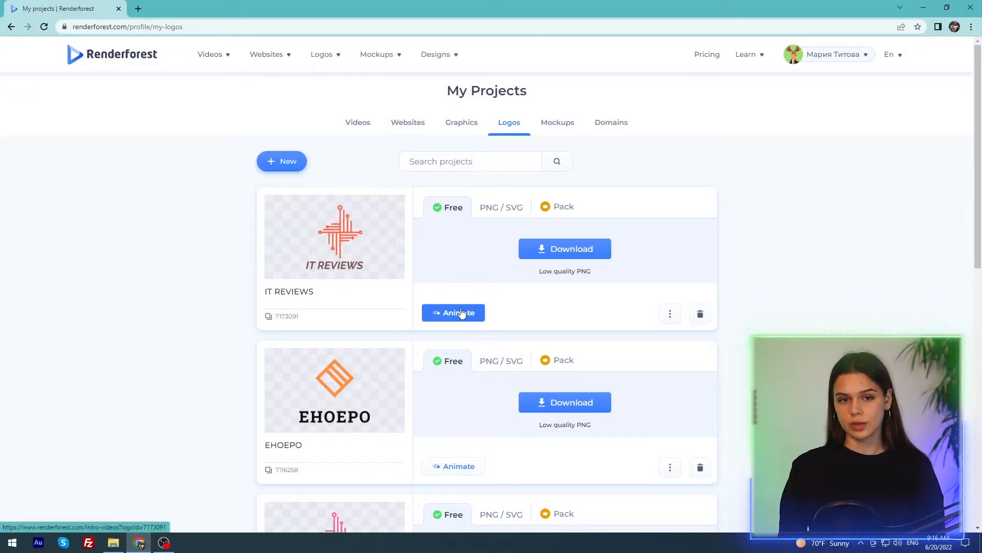
# Animate the IT REVIEWS logo with the Marble Aesthetics Logo intro template
pyautogui.click(453, 313)
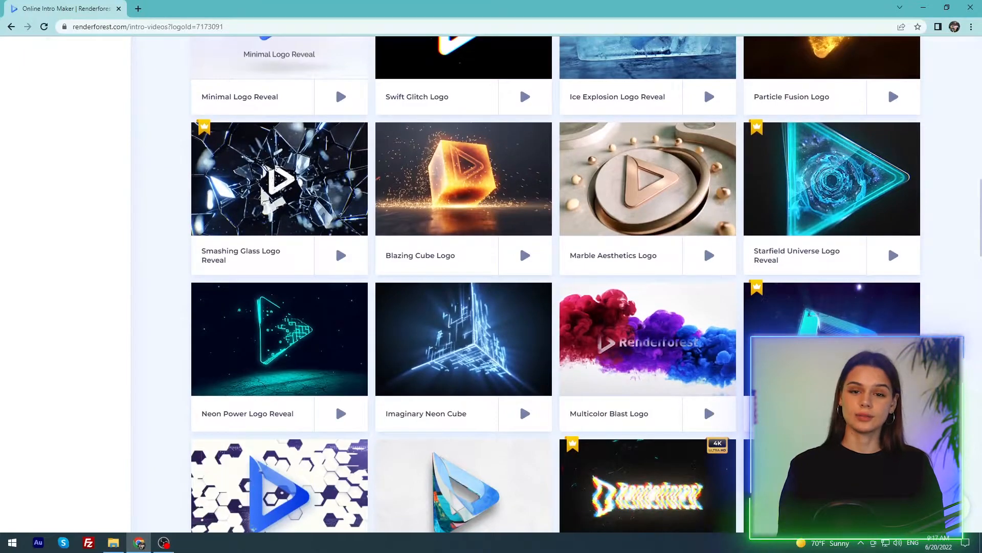
pyautogui.moveTo(615, 229)
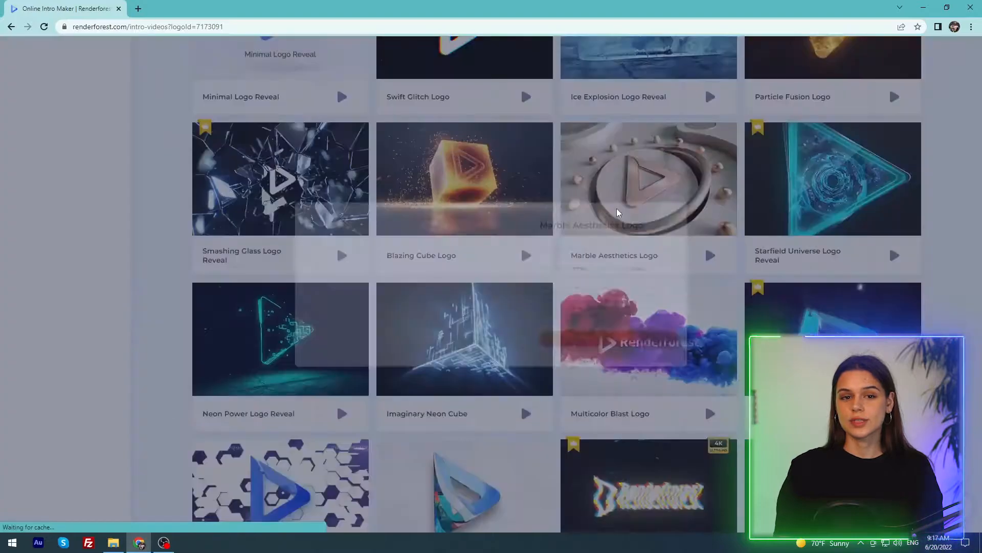
pyautogui.click(648, 178)
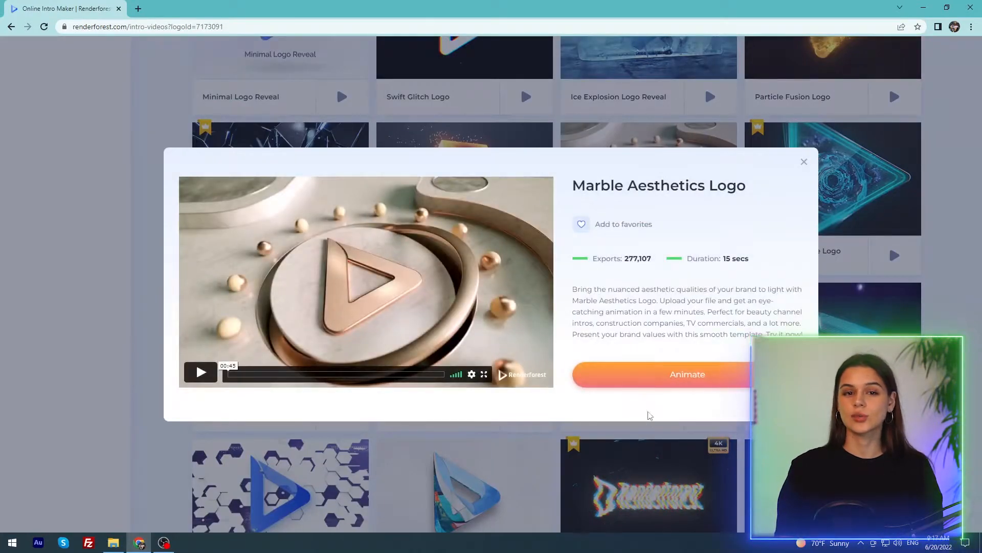
pyautogui.click(687, 374)
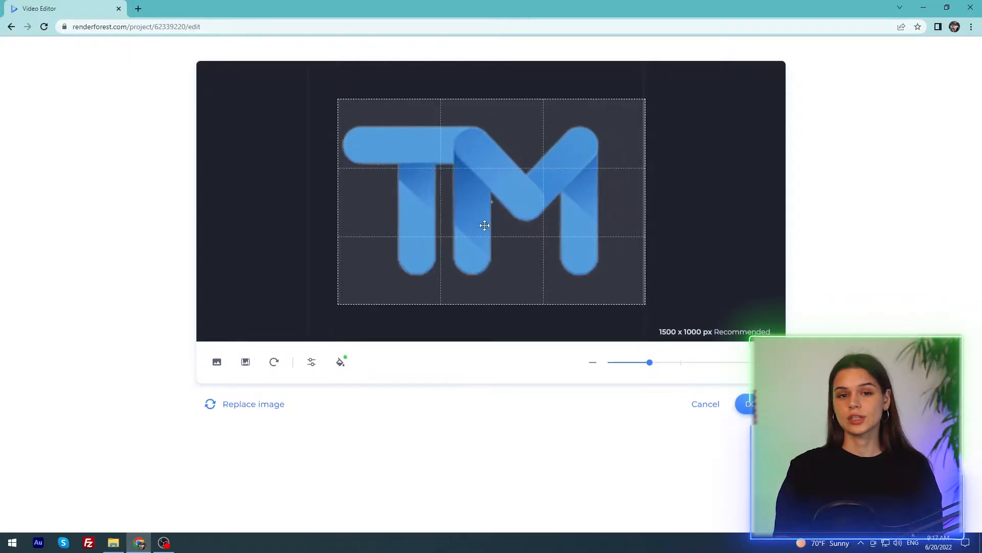
# Place the TM logo image in scene one and edit the second scene's tagline
pyautogui.click(311, 362)
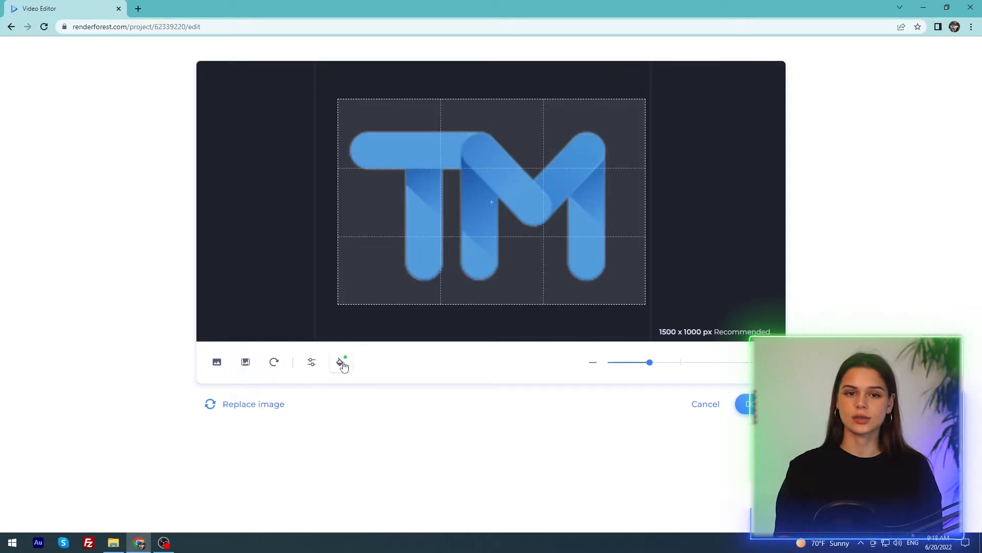
pyautogui.click(341, 363)
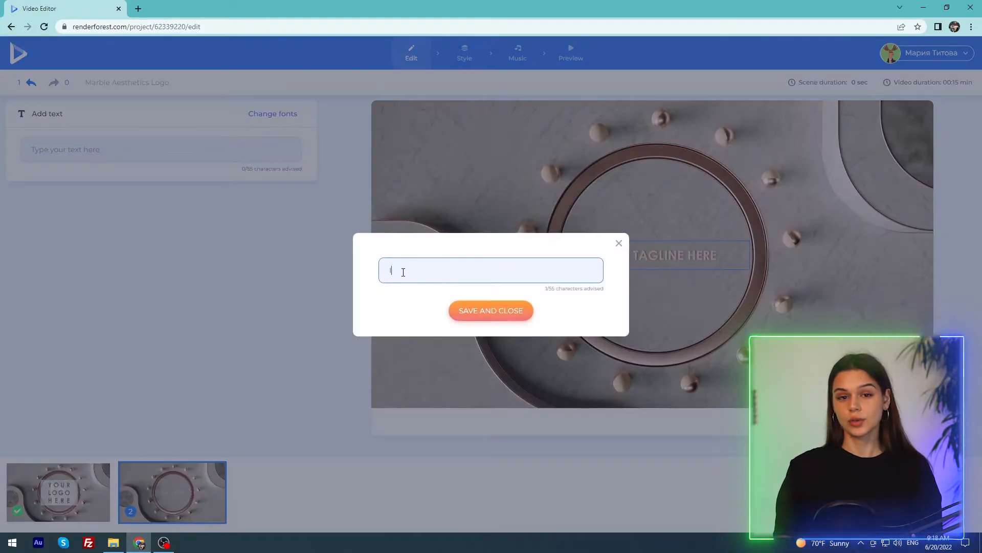
pyautogui.click(490, 310)
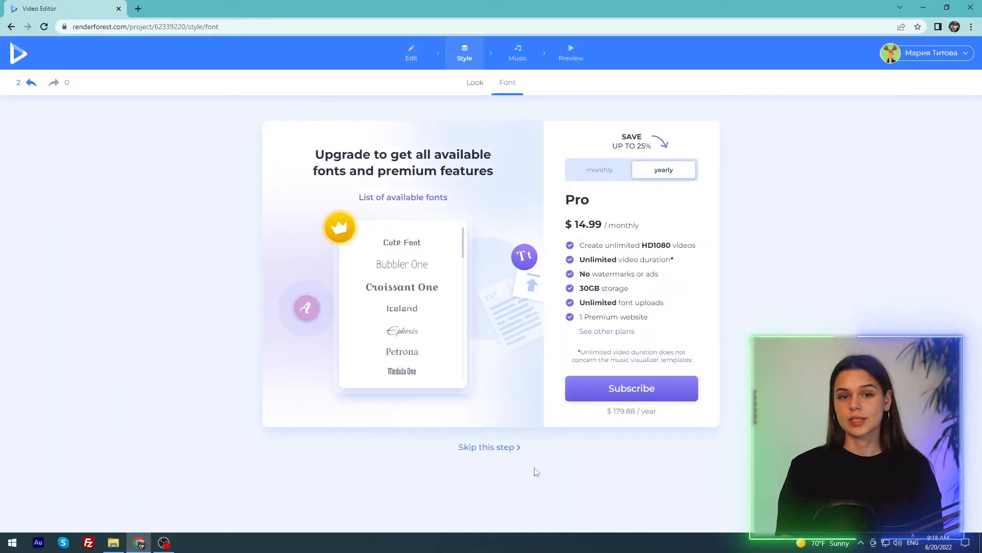
# Skip the premium font step and browse the Music Library tracks
pyautogui.click(517, 52)
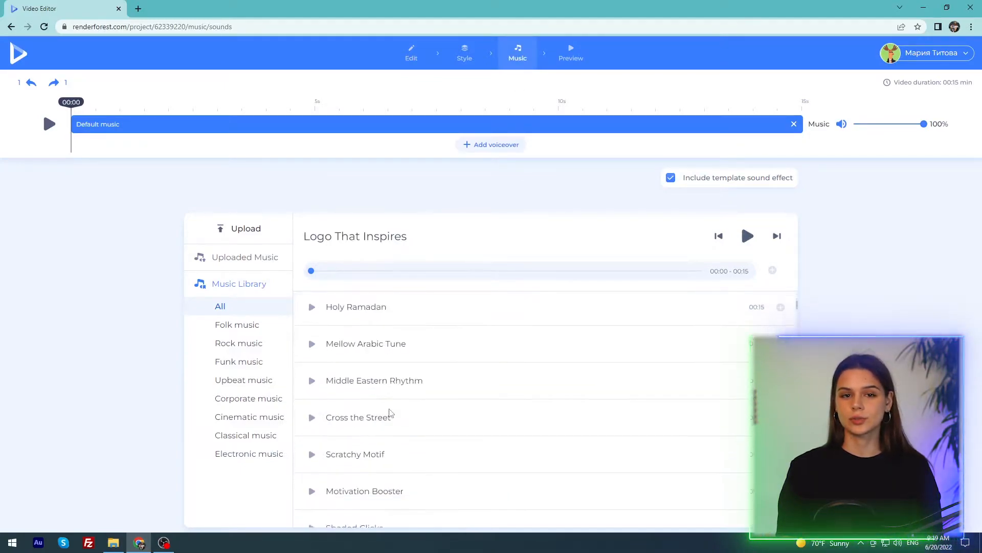
pyautogui.scroll(-3)
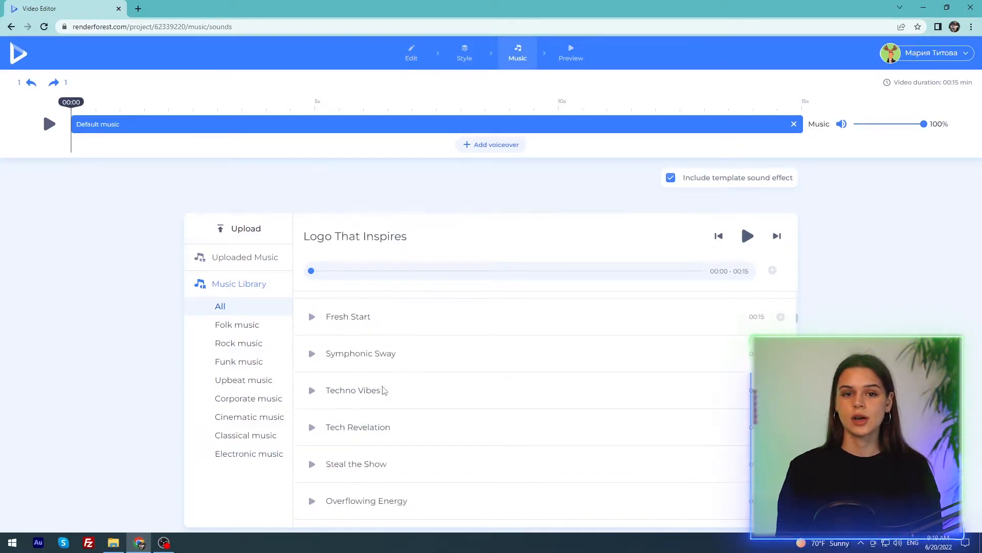
pyautogui.scroll(-3)
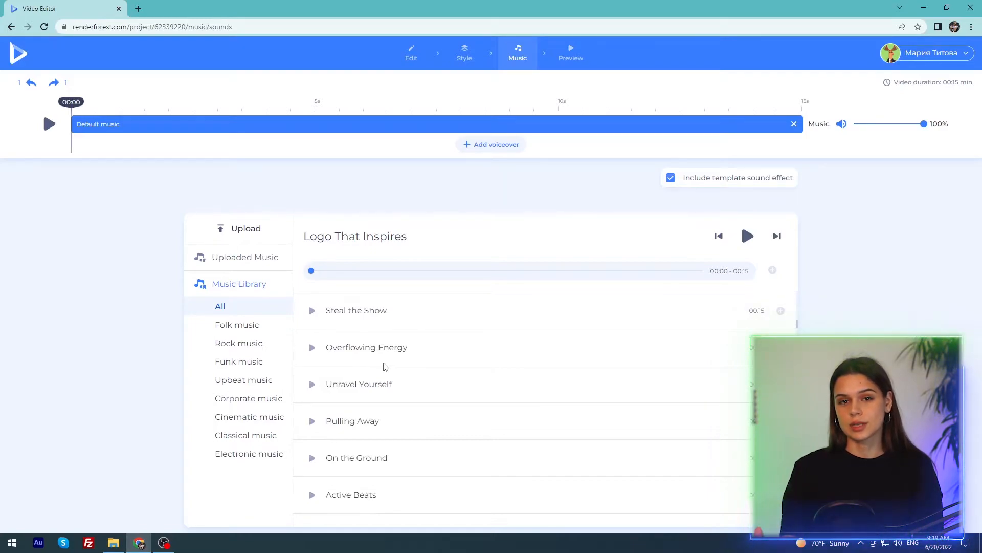
pyautogui.moveTo(570, 53)
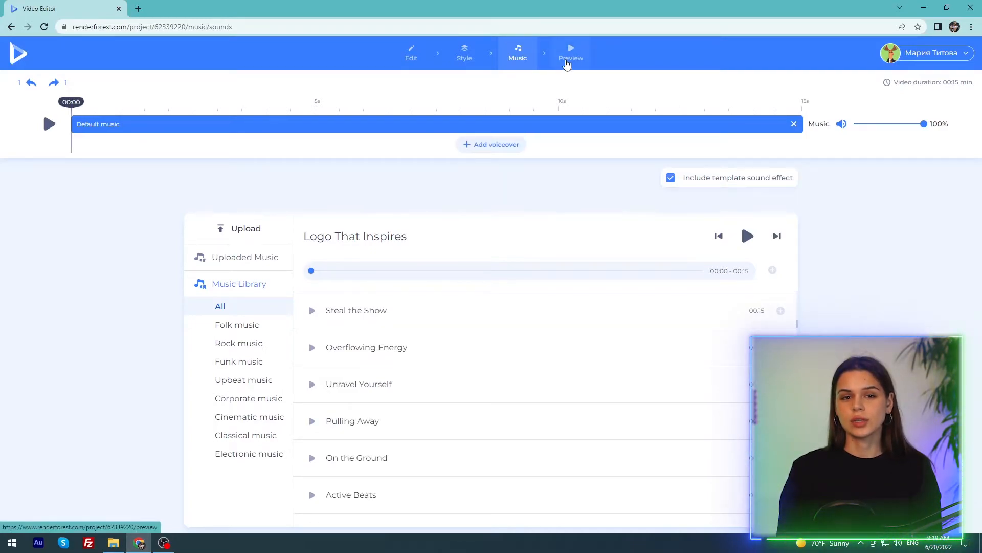
# Render a 15-second fast preview of the Marble Aesthetics Logo video
pyautogui.click(570, 53)
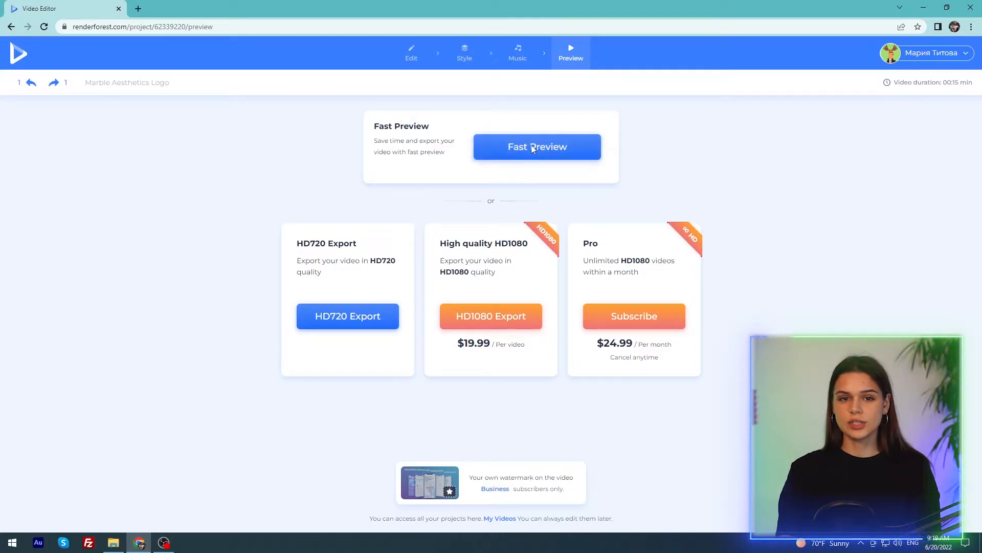
pyautogui.click(536, 147)
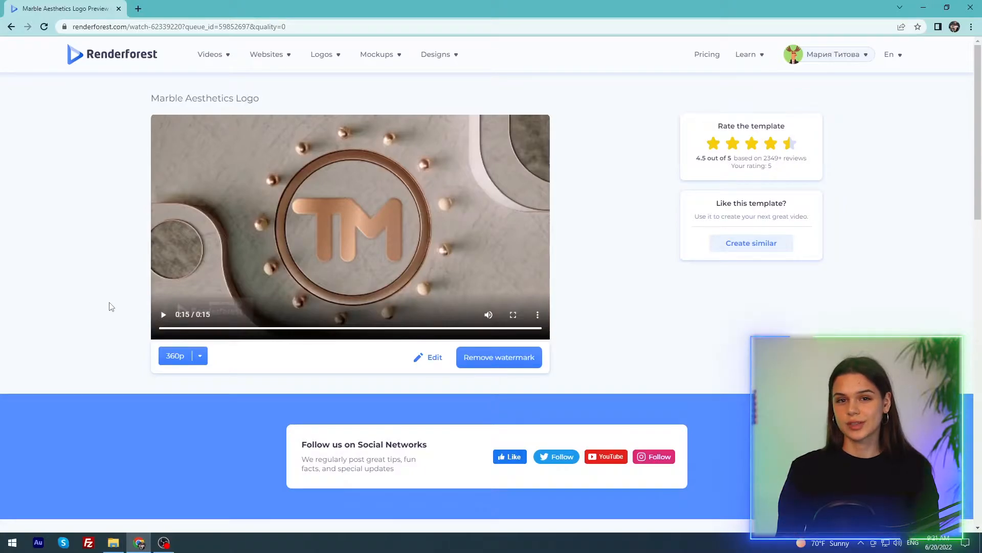
pyautogui.click(376, 55)
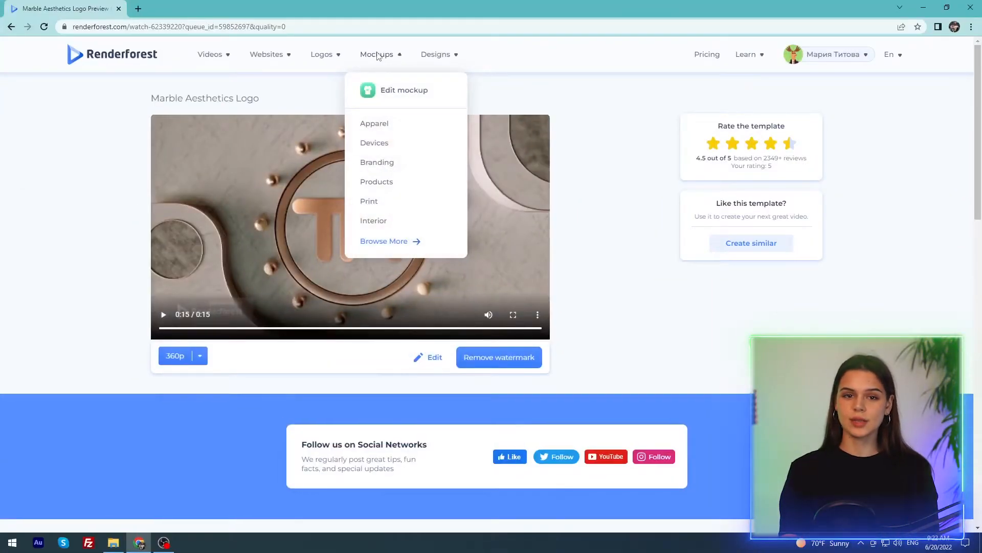
# Open the Product Mockups collection and search for 'clo'
pyautogui.click(376, 181)
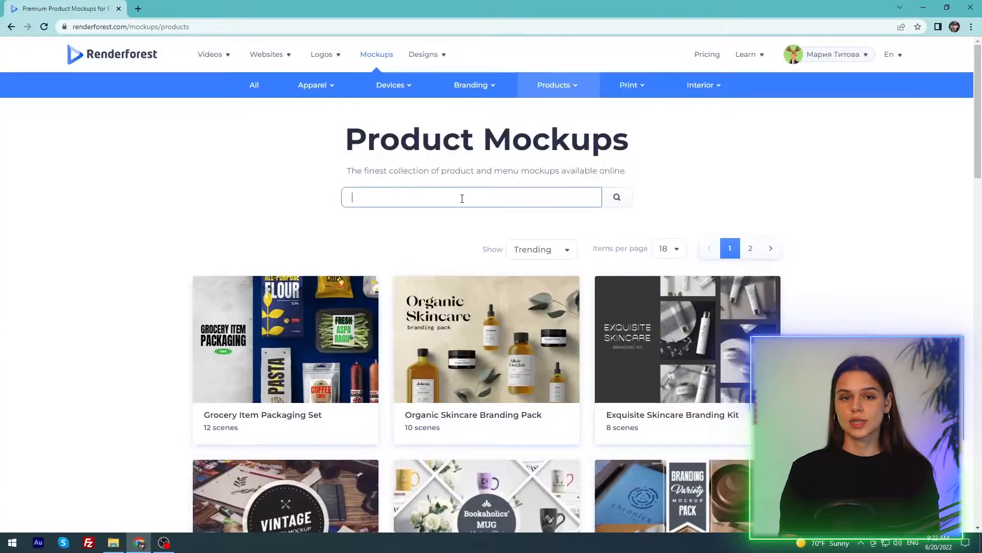
pyautogui.write('clo')
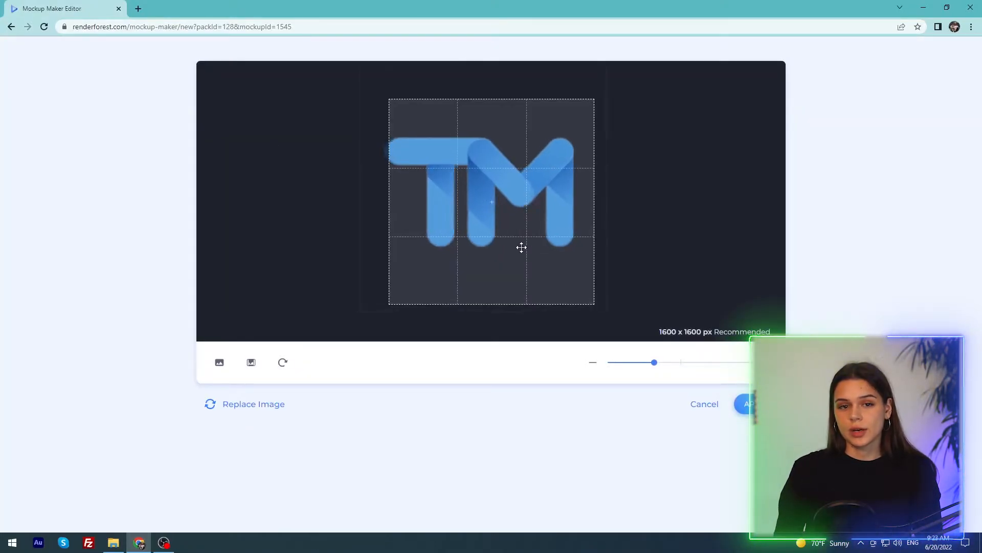
# Apply the cropped TM logo and set the hoodie's shirt colour to light blue
pyautogui.click(749, 403)
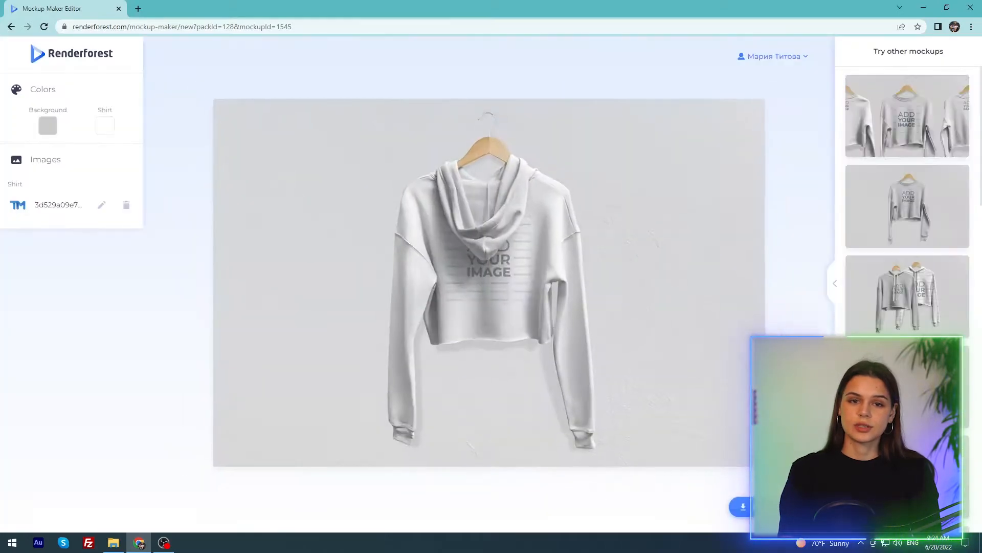
pyautogui.click(104, 126)
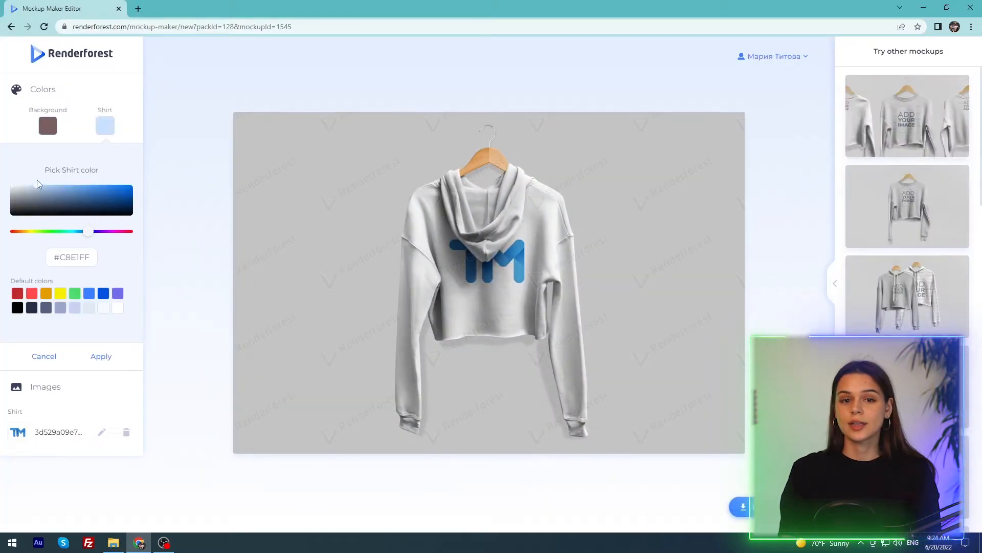
pyautogui.click(101, 356)
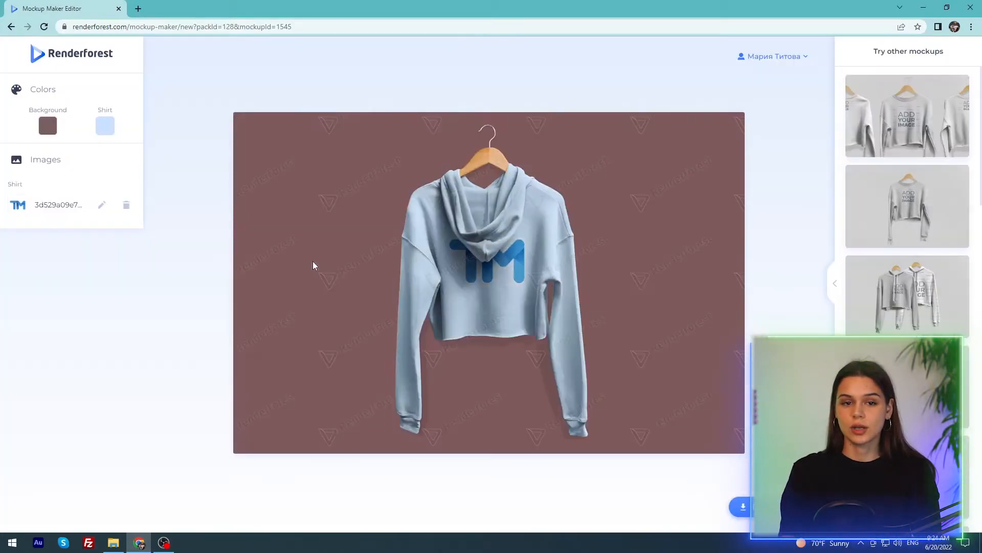
# Download the free watermarked hoodie mockup and view it
pyautogui.click(742, 506)
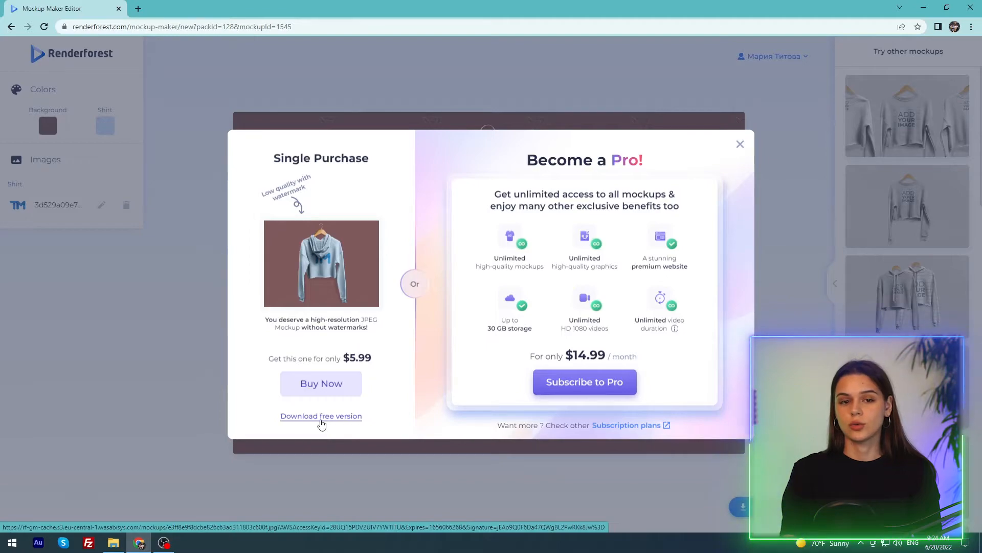
pyautogui.click(321, 416)
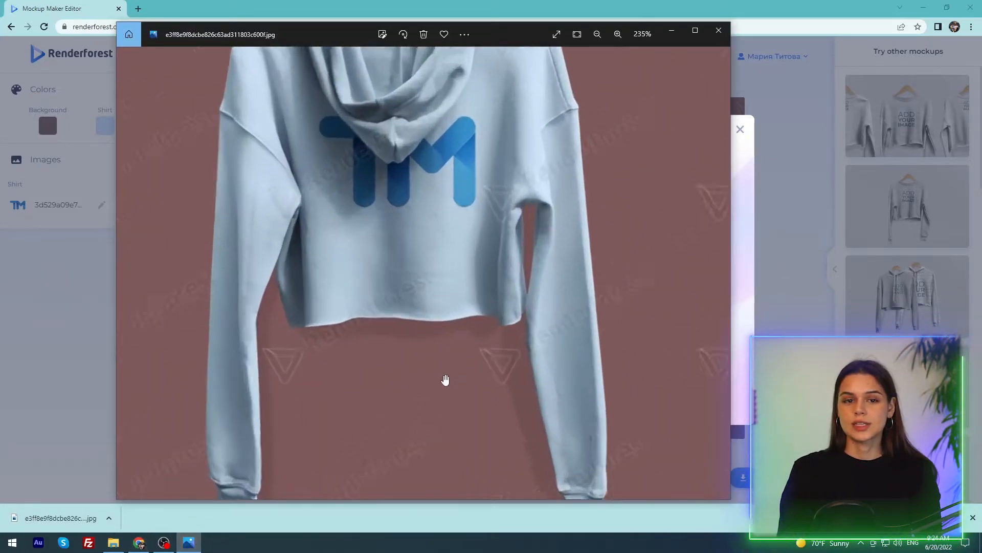
pyautogui.click(596, 34)
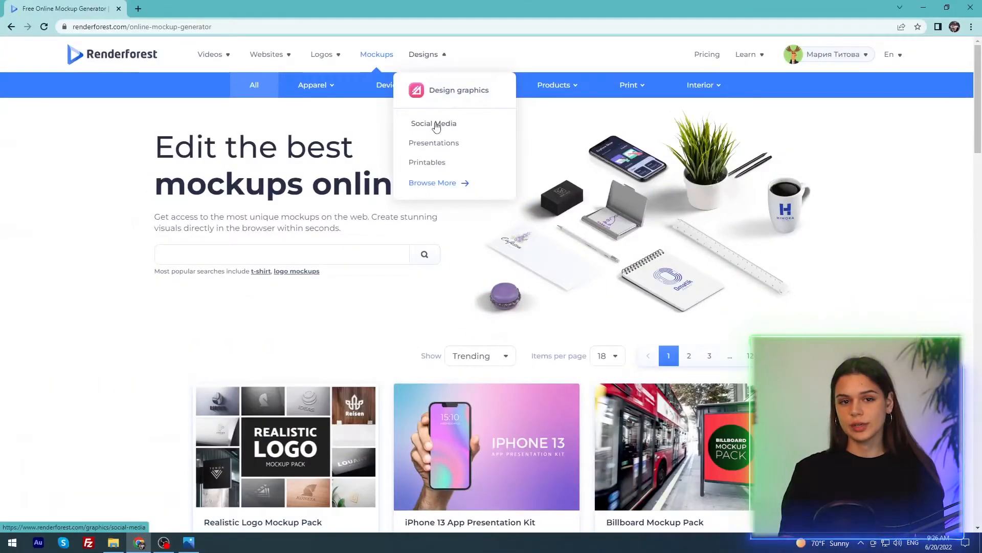
# Open the Delivery Company Variety Kit from the Social Media > Instagram Story templates
pyautogui.click(432, 124)
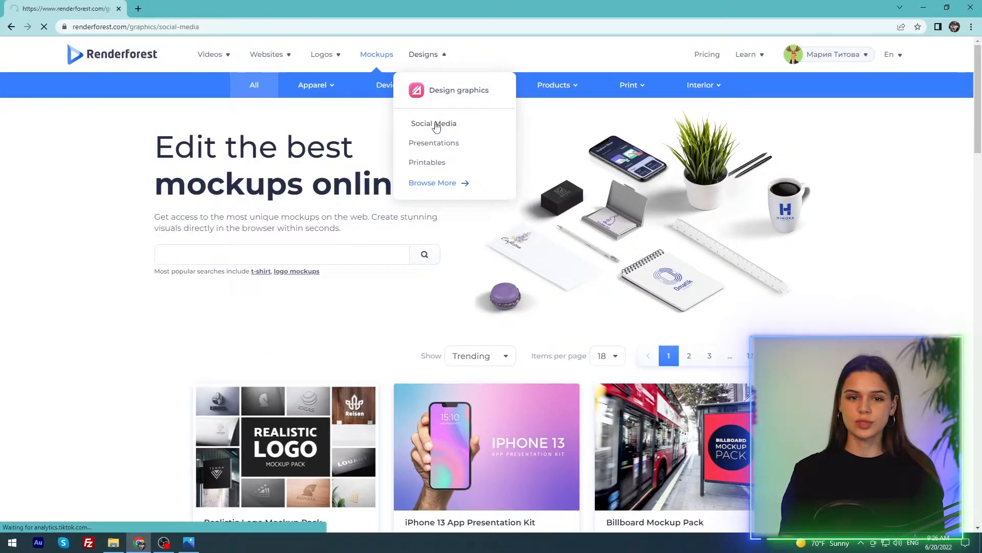
pyautogui.click(433, 123)
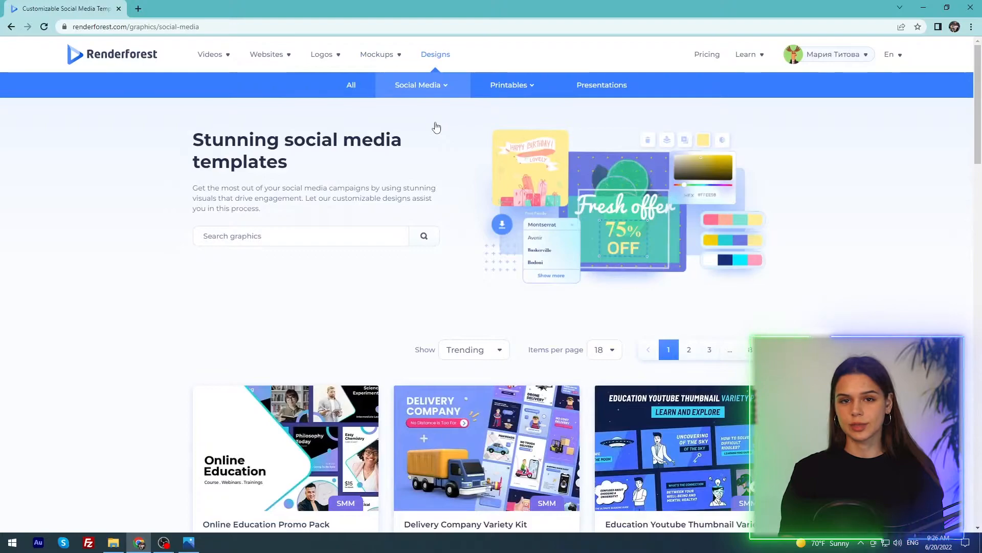
pyautogui.click(418, 84)
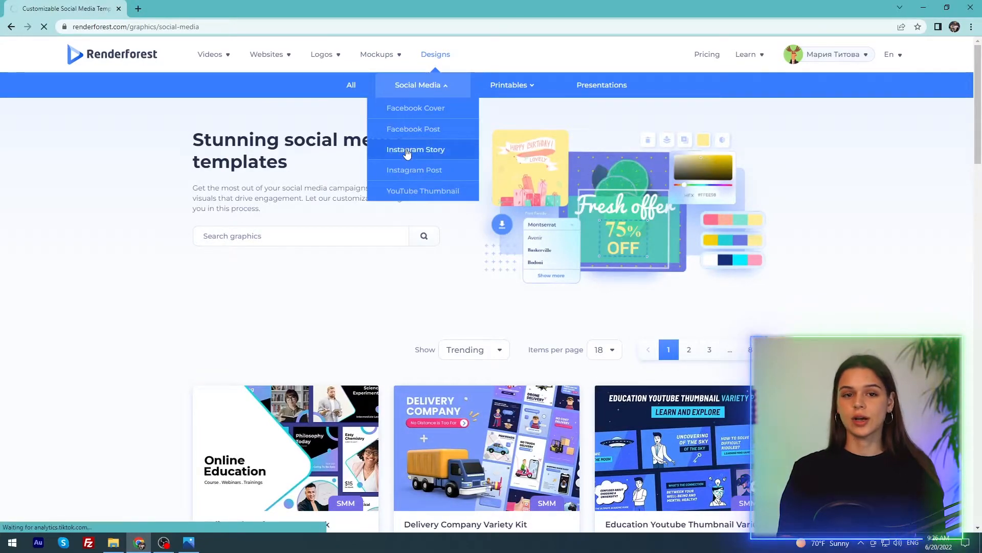
pyautogui.click(416, 149)
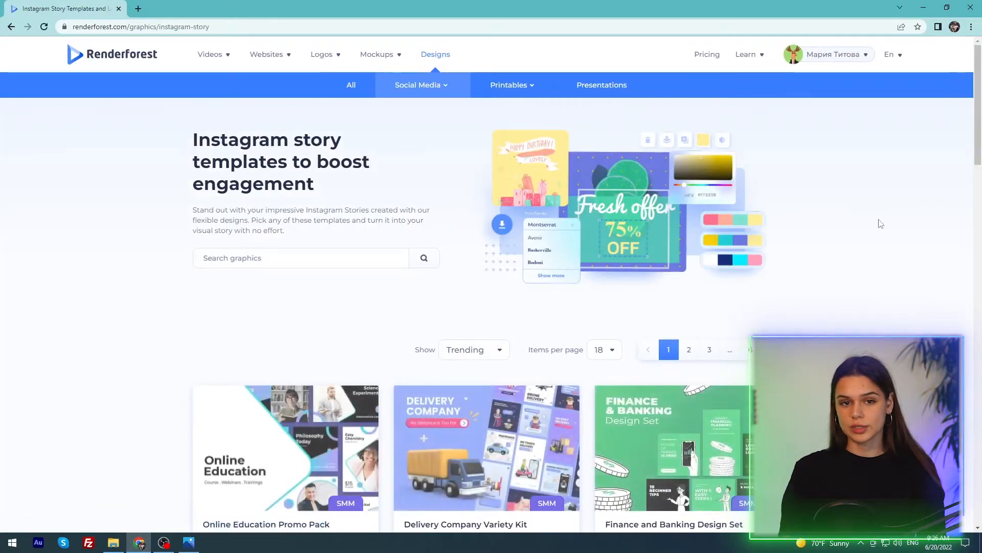
pyautogui.click(487, 448)
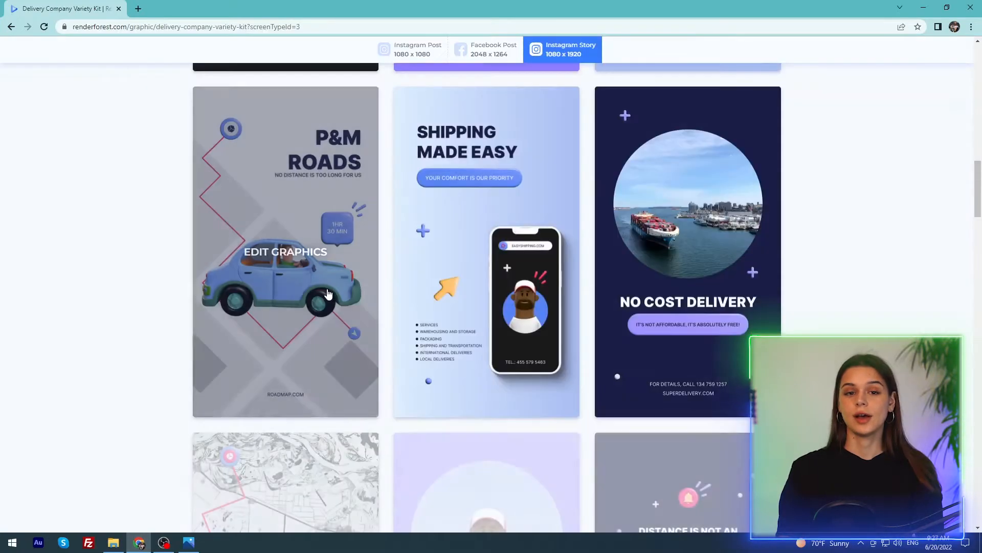
pyautogui.scroll(-3)
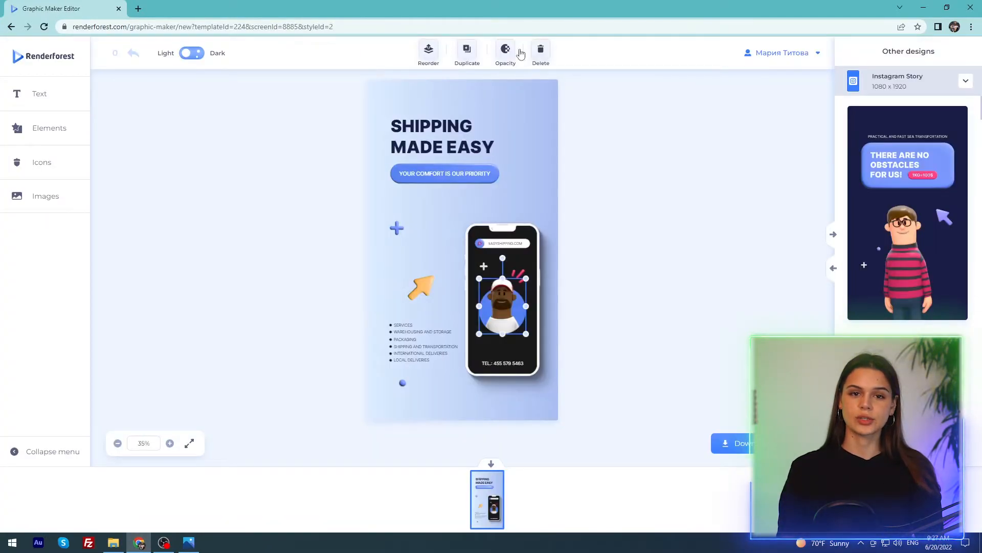
pyautogui.moveTo(378, 67)
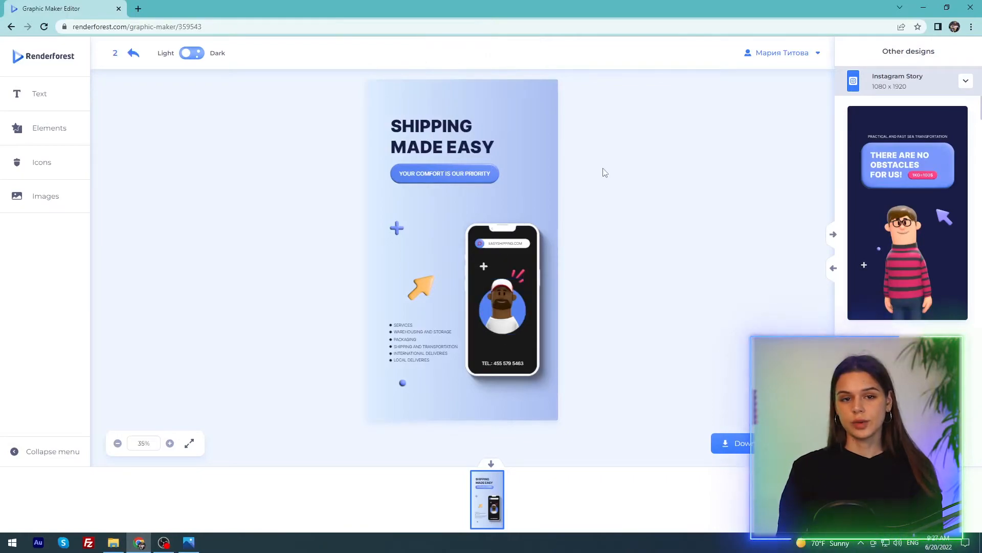
pyautogui.moveTo(424, 256)
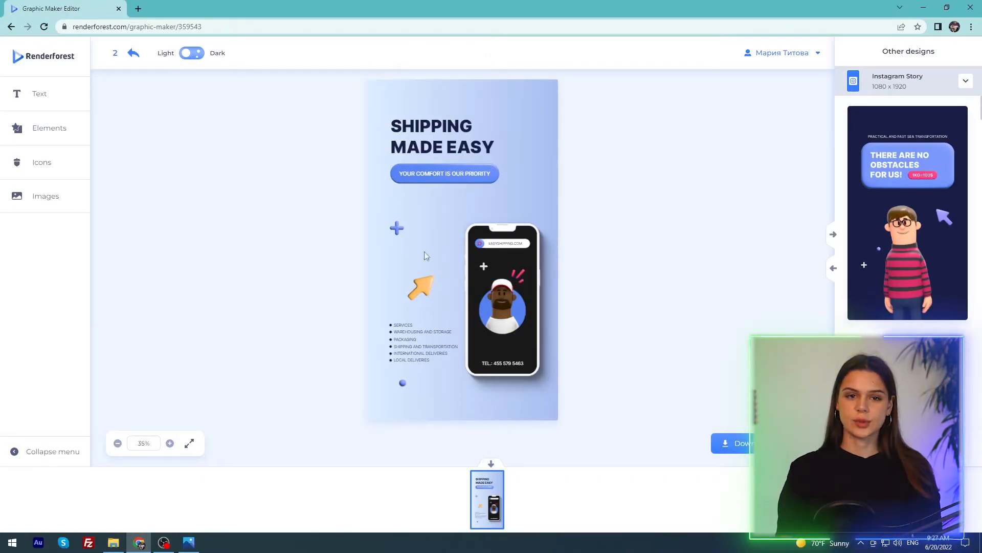
# Select the phone mockup in the Shipping Made Easy story, then browse Elements and Images
pyautogui.click(501, 301)
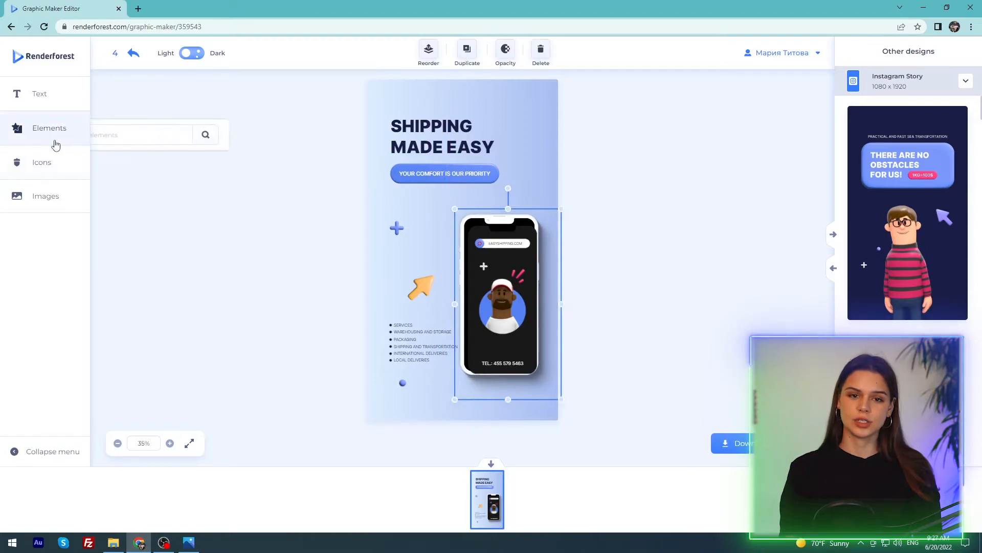
pyautogui.click(49, 128)
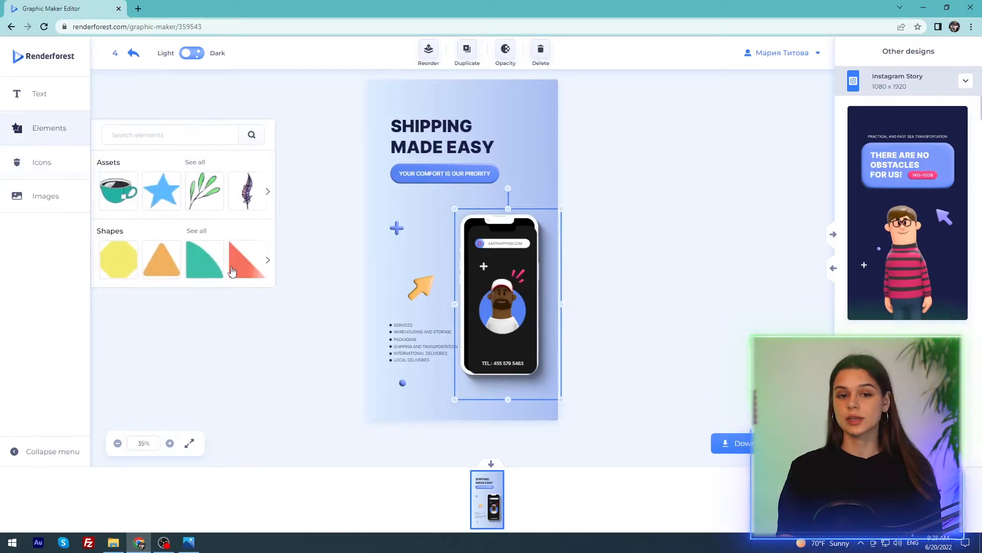
pyautogui.click(45, 195)
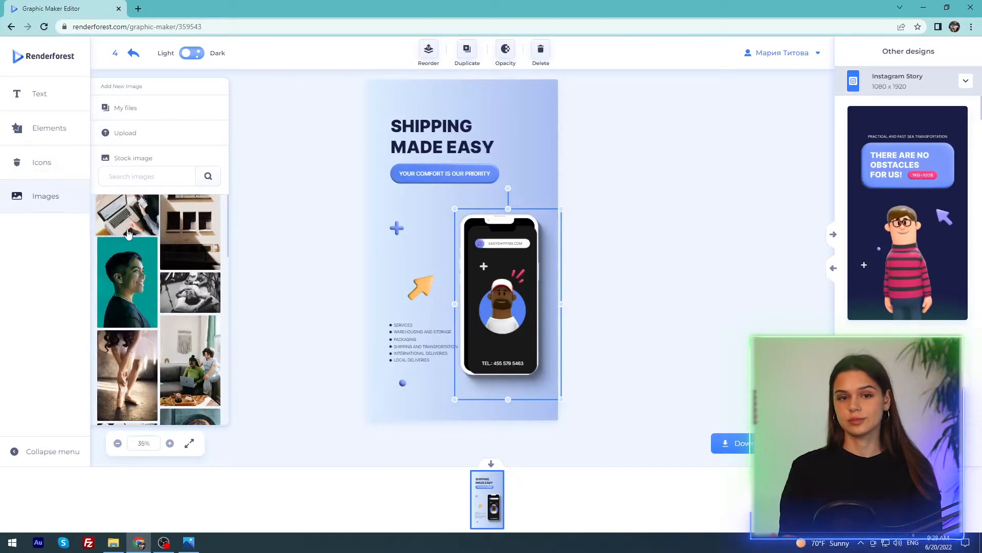
pyautogui.scroll(-3)
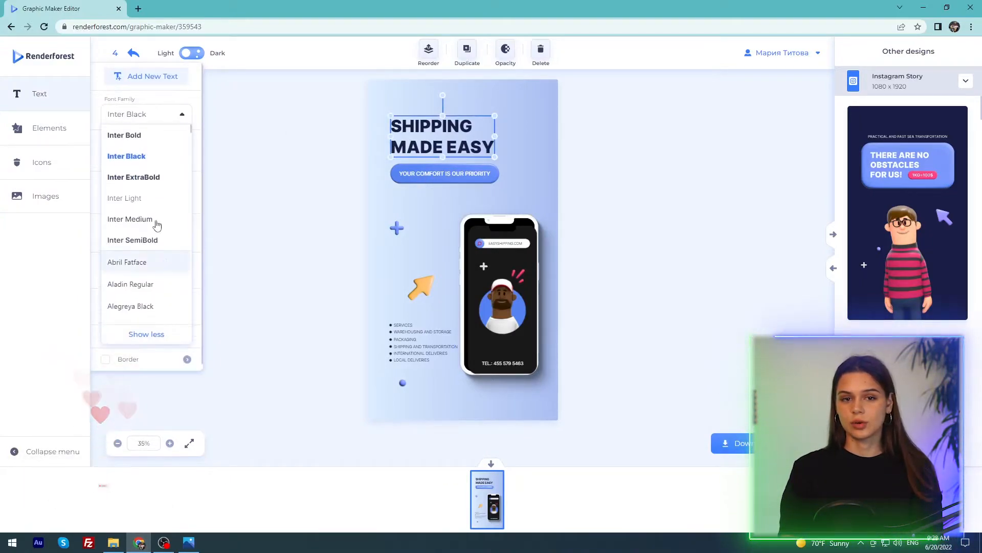
# Keep Inter Black on the heading and uncheck its Border, leaving the 1 px stroke
pyautogui.scroll(-3)
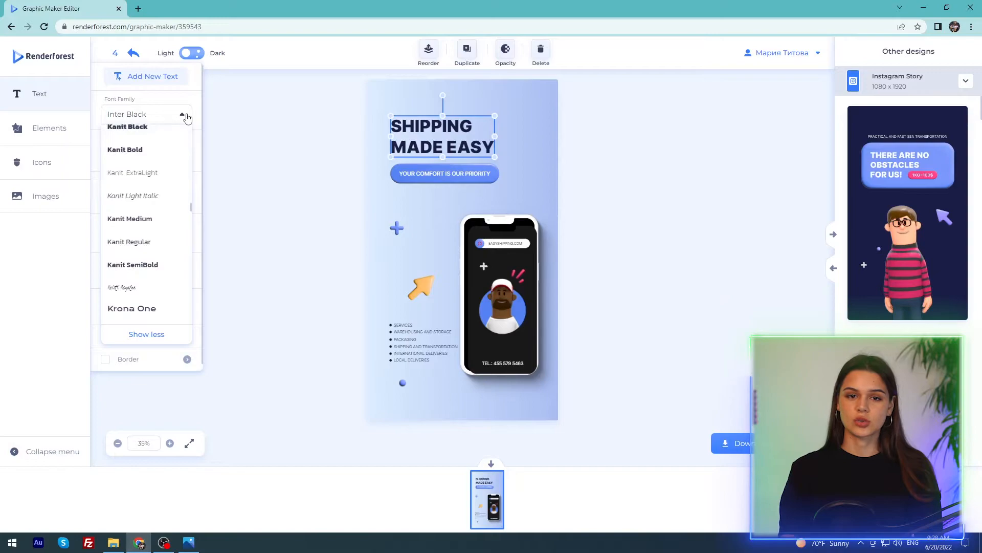
pyautogui.click(182, 114)
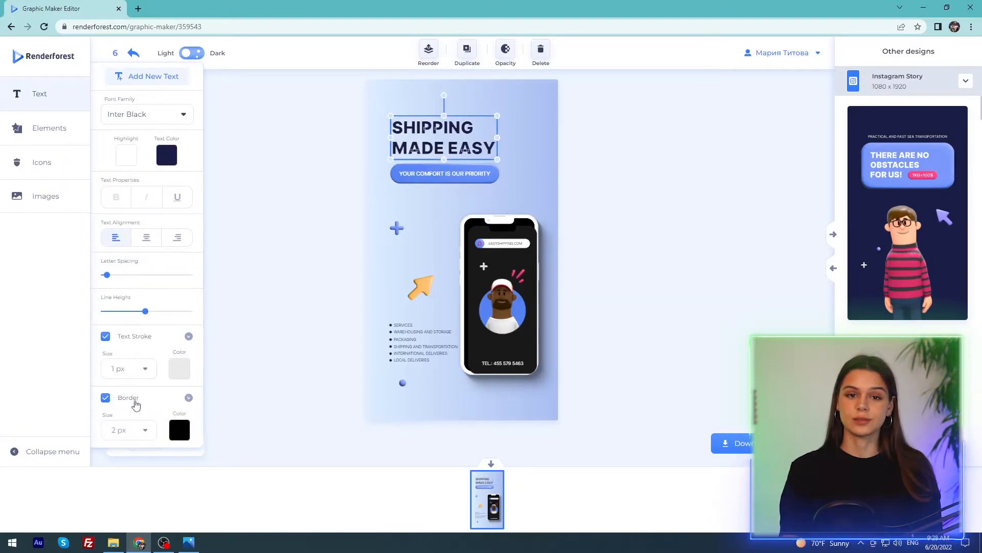
pyautogui.click(106, 398)
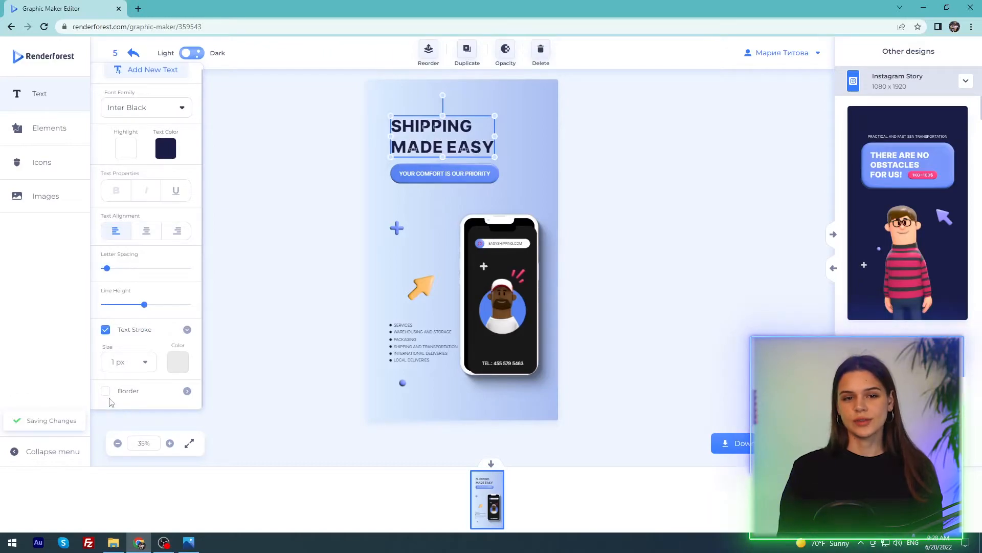
pyautogui.click(105, 390)
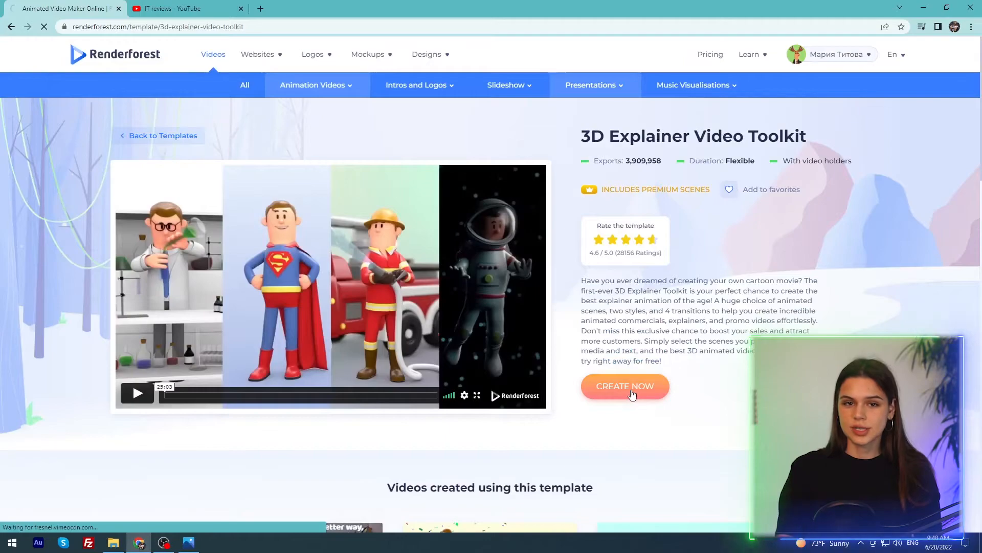
# Start a new 3D Explainer Video Toolkit video from scratch and view Female Characters and Occupations scenes
pyautogui.click(625, 385)
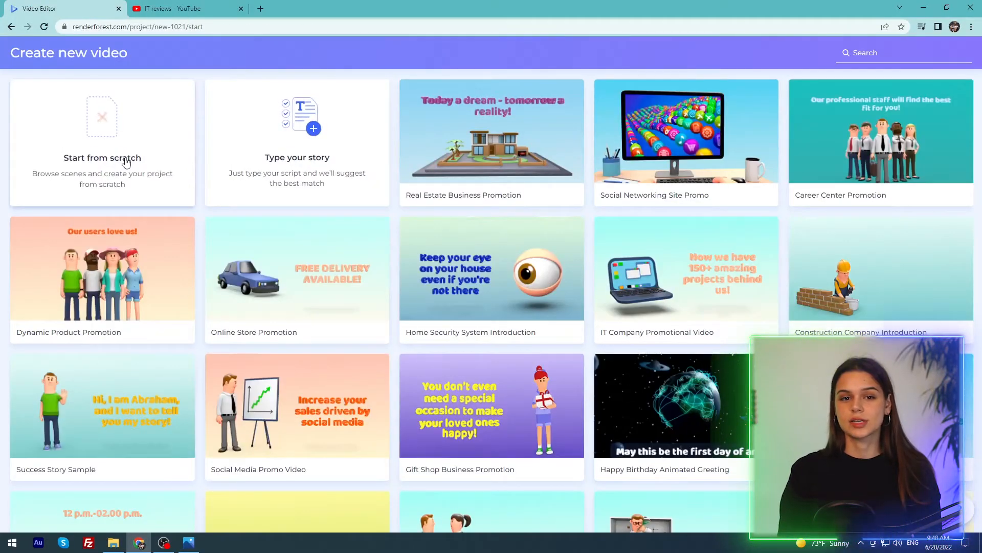
pyautogui.click(103, 158)
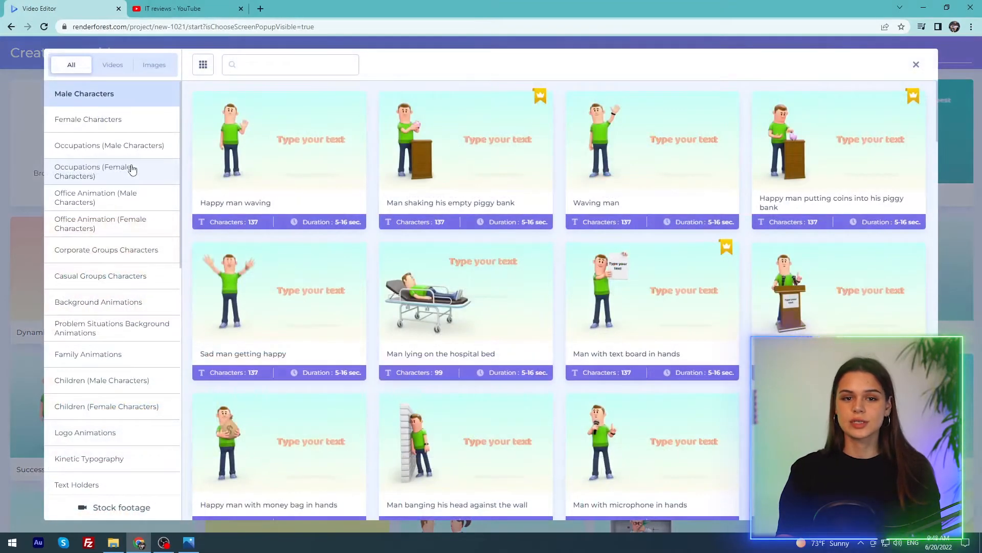
pyautogui.click(89, 119)
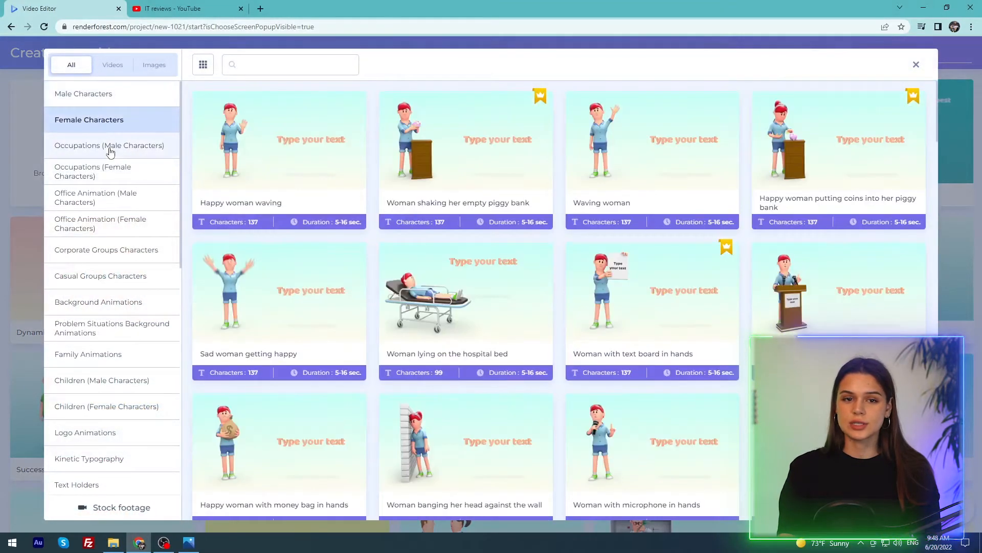
pyautogui.click(94, 171)
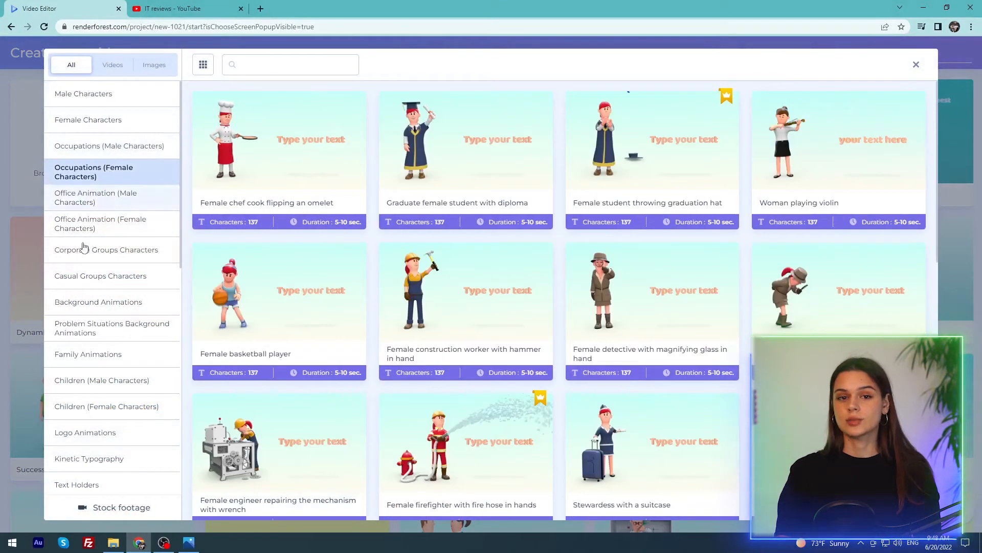
# Browse the Office Animation, Text Holders and Image Holders scene categories
pyautogui.click(97, 198)
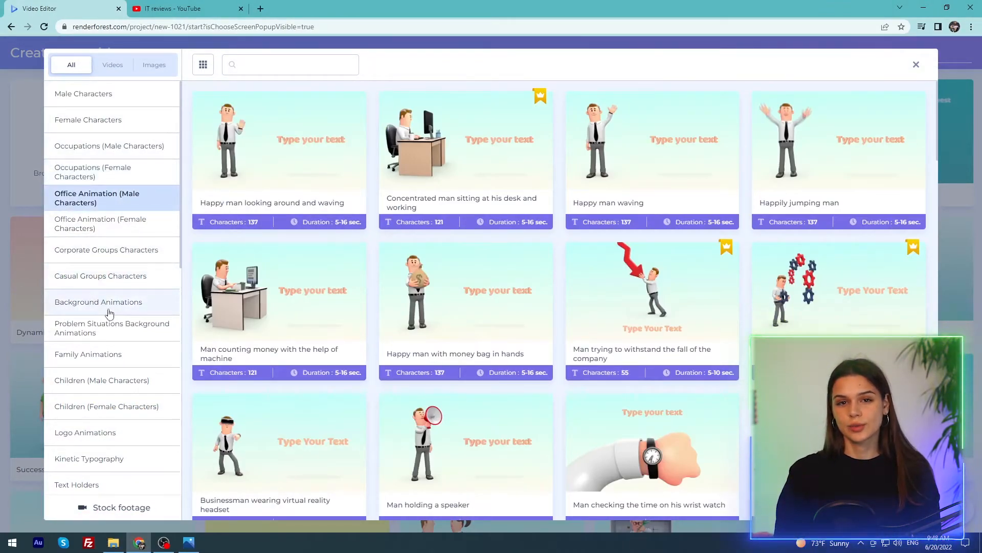
pyautogui.click(99, 301)
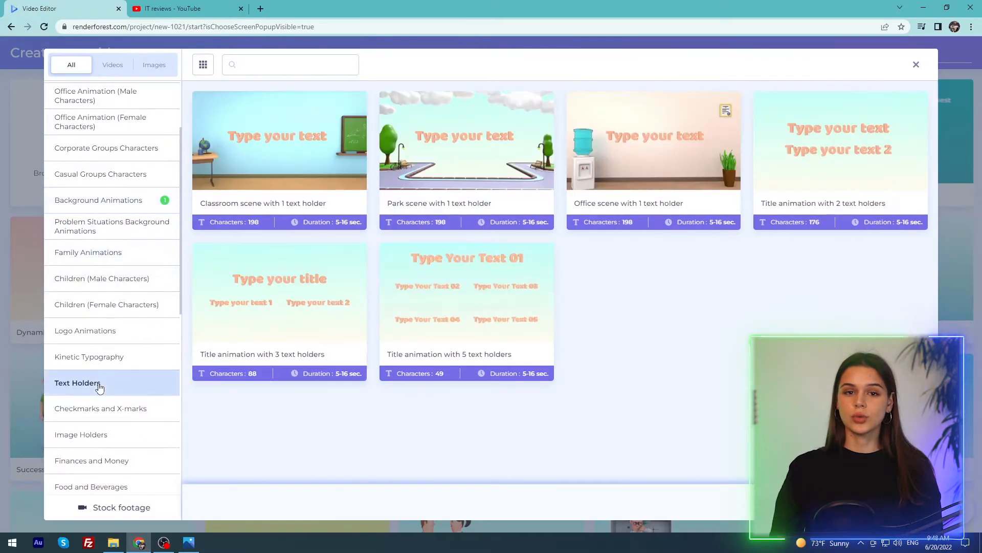
pyautogui.click(80, 434)
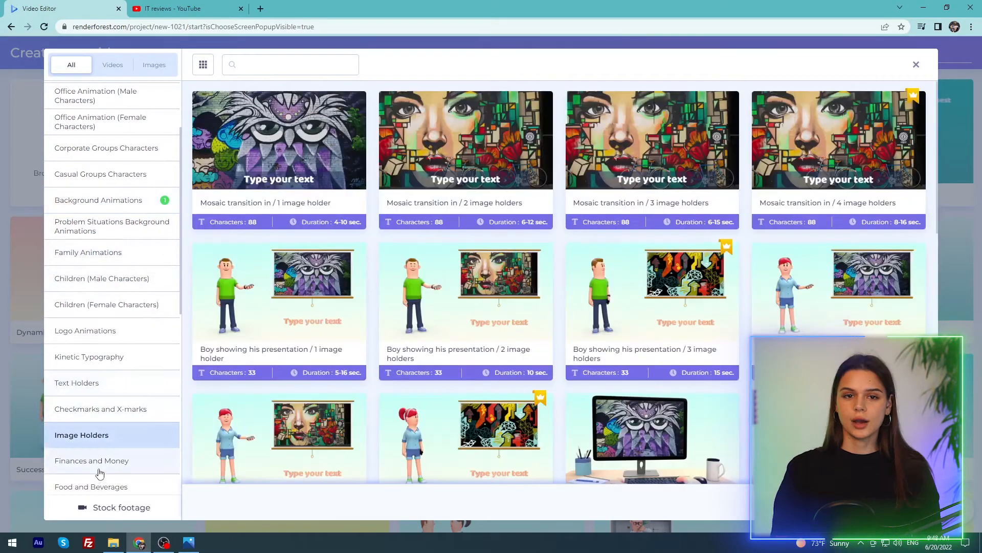
pyautogui.scroll(-3)
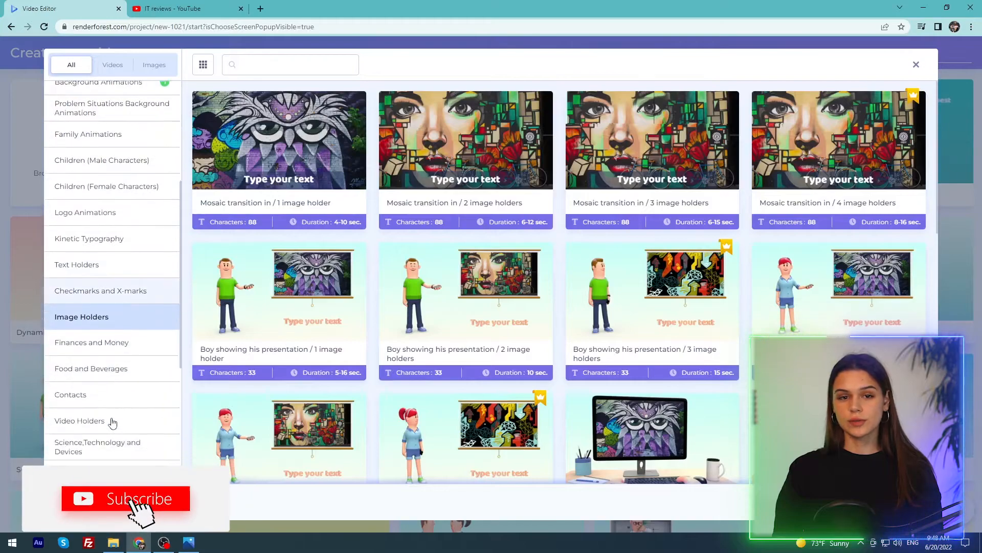
pyautogui.scroll(-3)
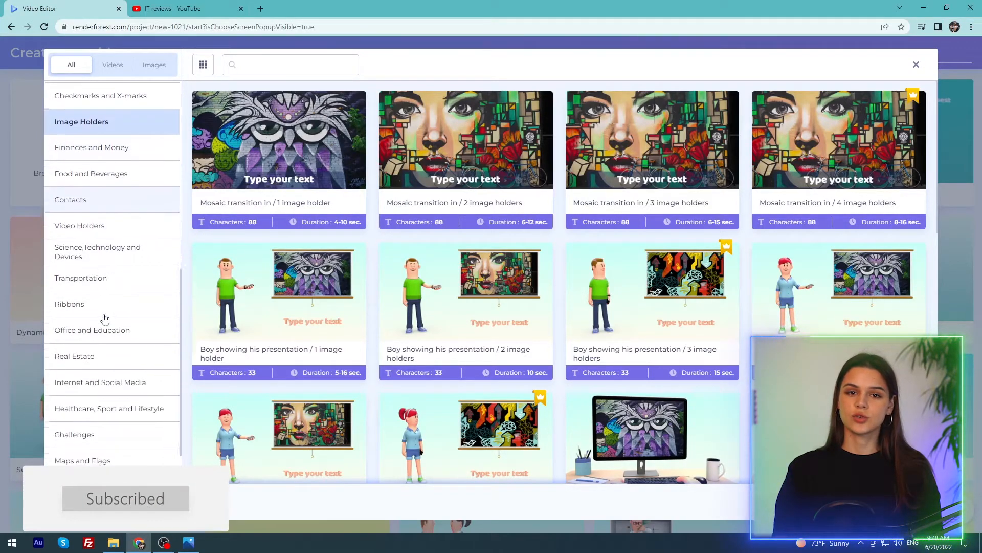
pyautogui.scroll(-3)
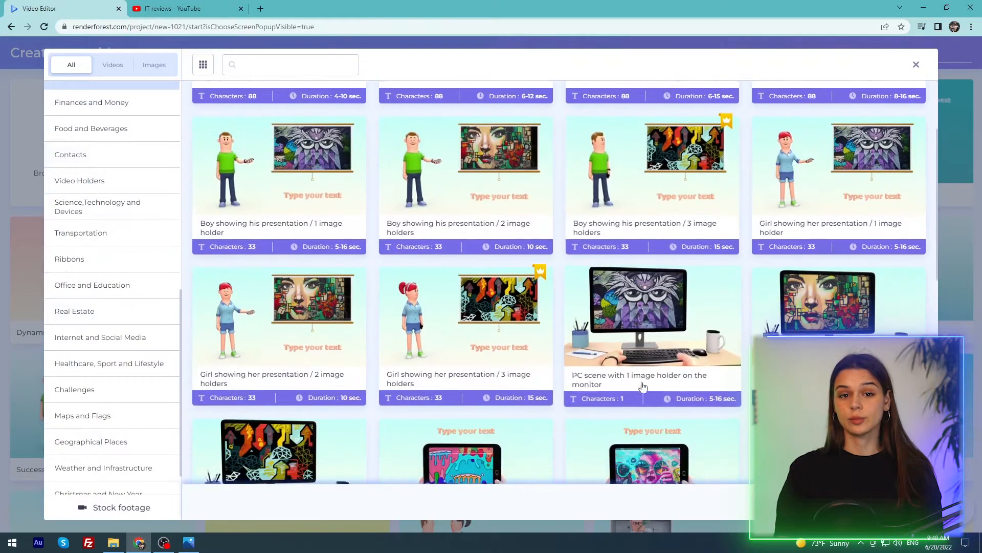
# Add the PC monitor scene and extend scene 1's headline with 'that is dedicated to revi'
pyautogui.click(651, 313)
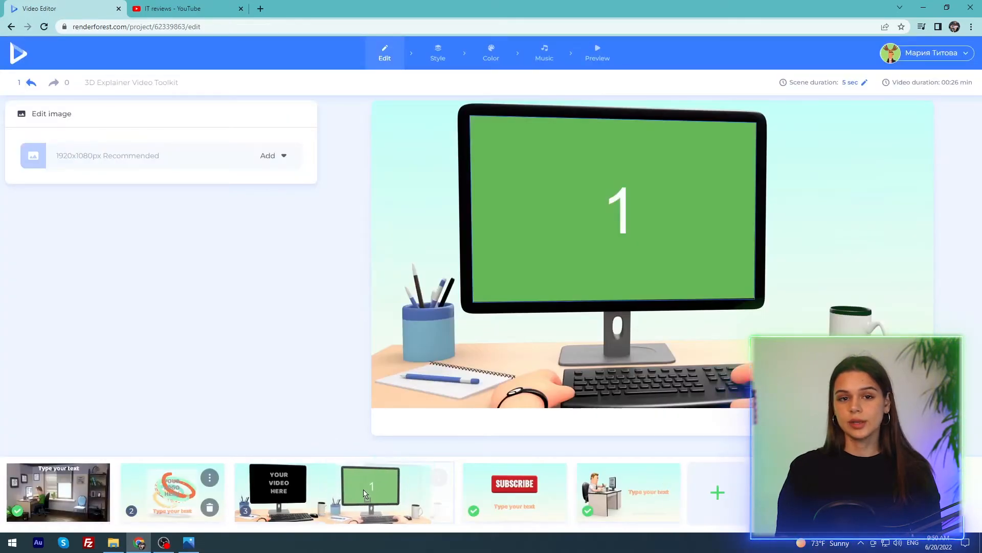
pyautogui.click(371, 491)
pyautogui.write('Do you find the channel')
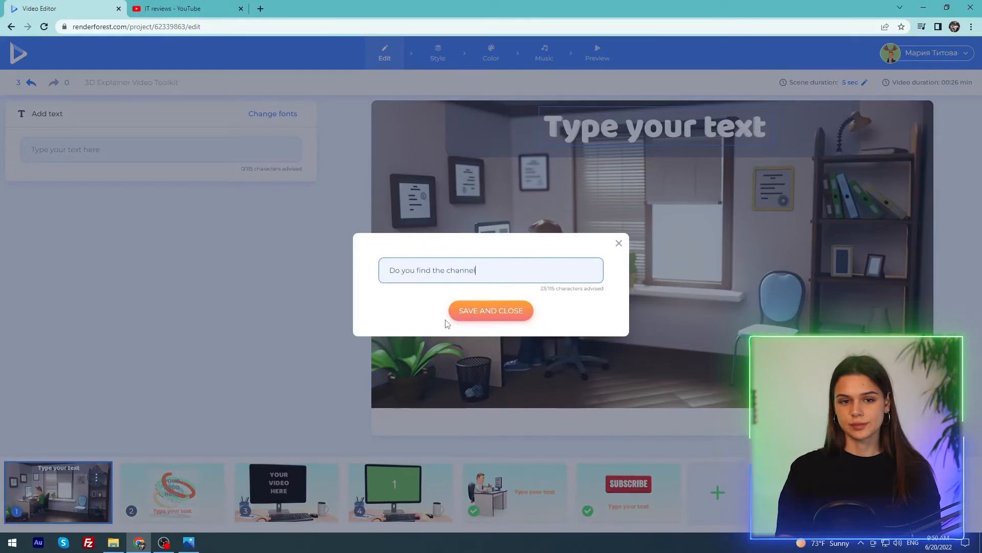
pyautogui.write('that is dedicated to revi')
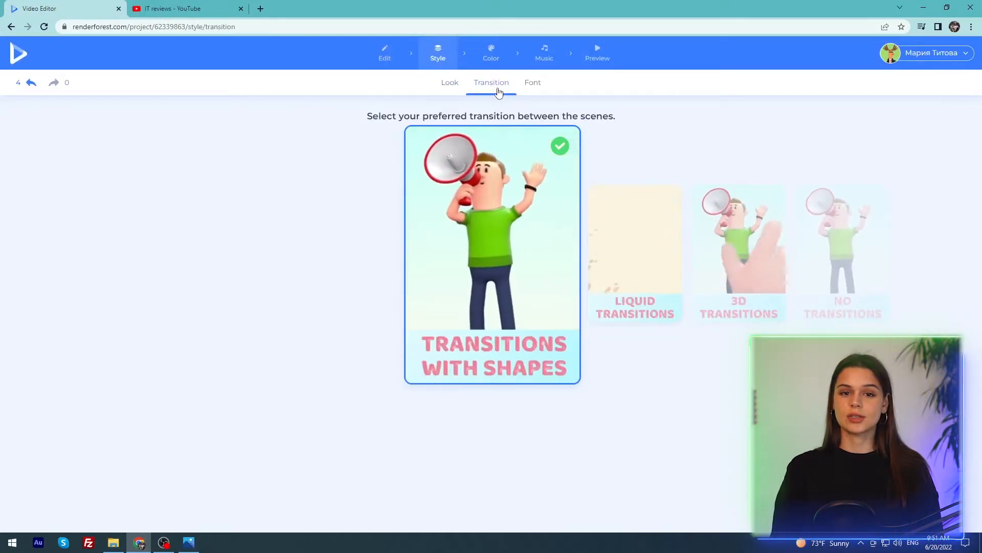
# Apply the second pink-yellow-blue colour preset under Style > Color, then return to Edit
pyautogui.click(491, 53)
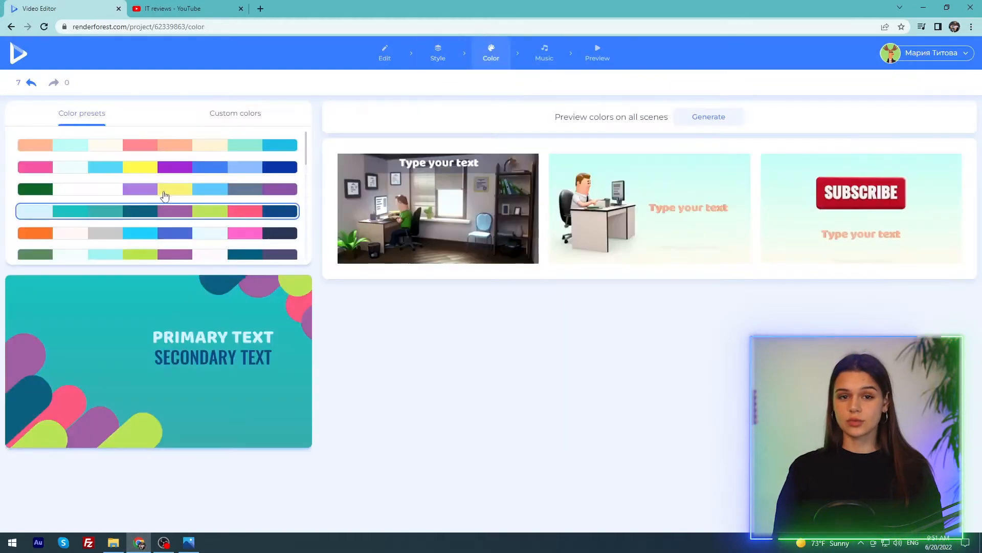
pyautogui.click(157, 166)
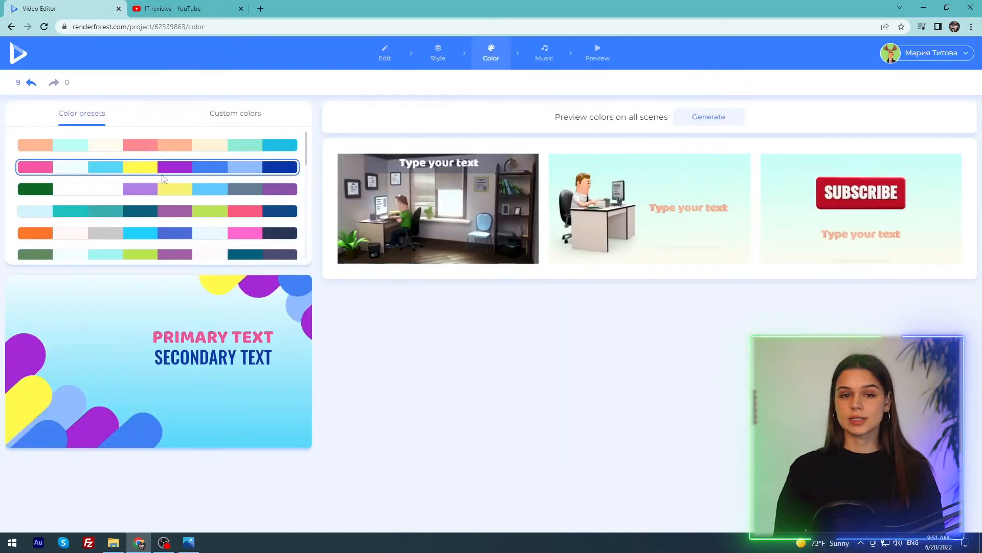
pyautogui.click(384, 53)
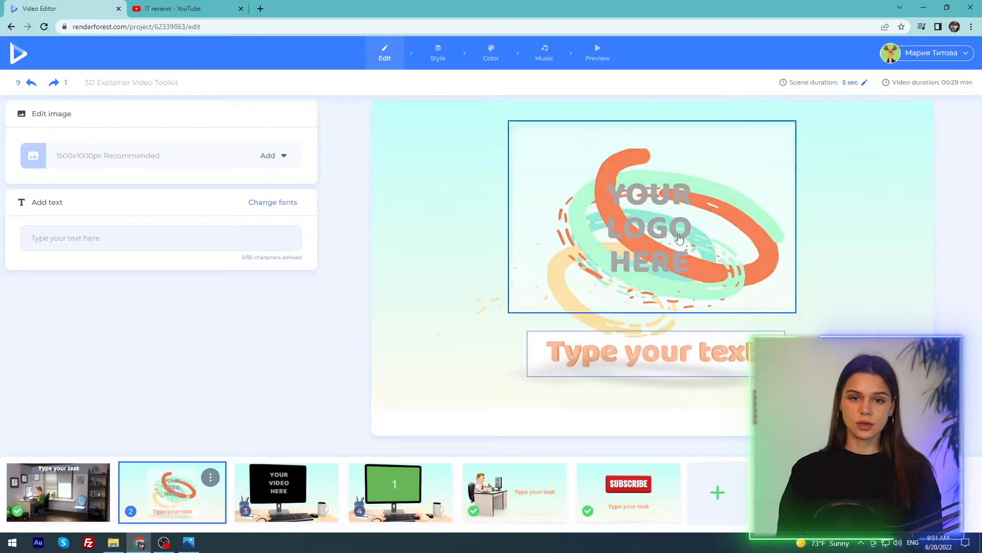
# Upload the TM logo image and set the logo scene caption to 'Watch IT Reviews'
pyautogui.click(268, 156)
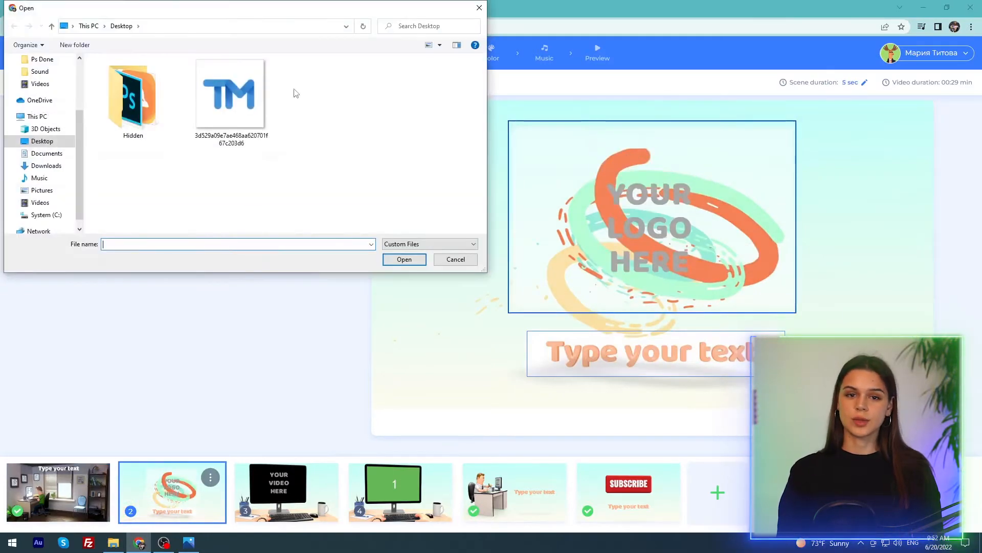
pyautogui.click(231, 94)
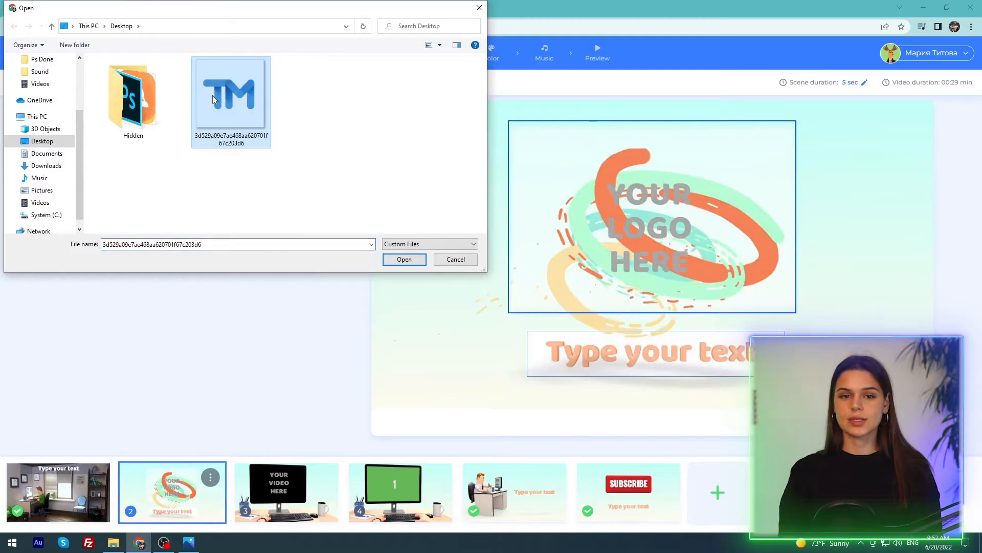
pyautogui.click(405, 260)
pyautogui.write('Watch IT Revi')
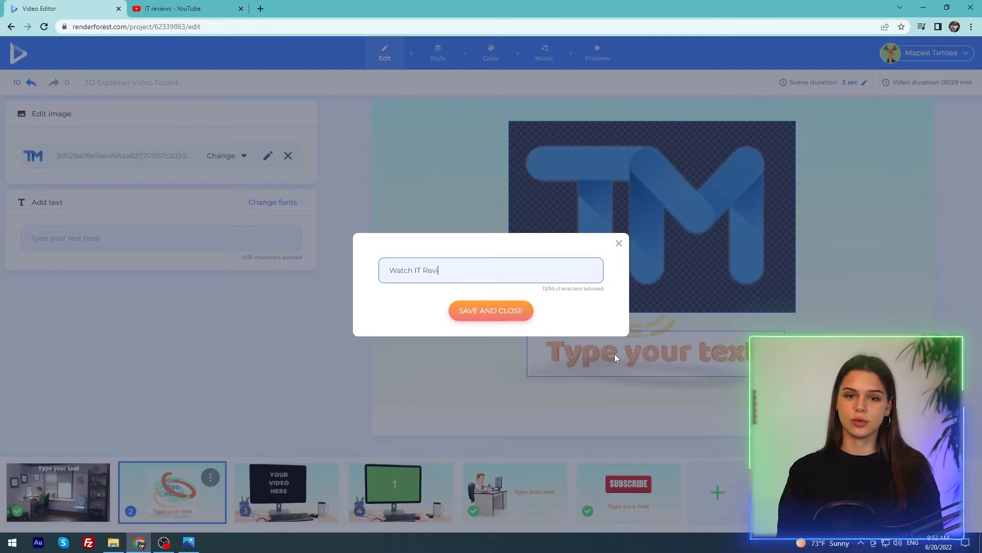
pyautogui.write('ews')
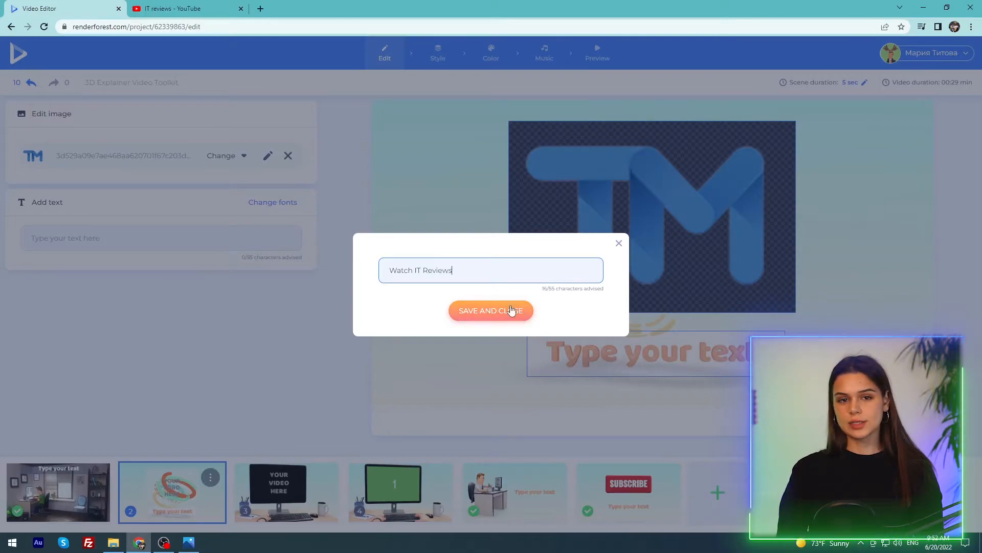
pyautogui.click(491, 310)
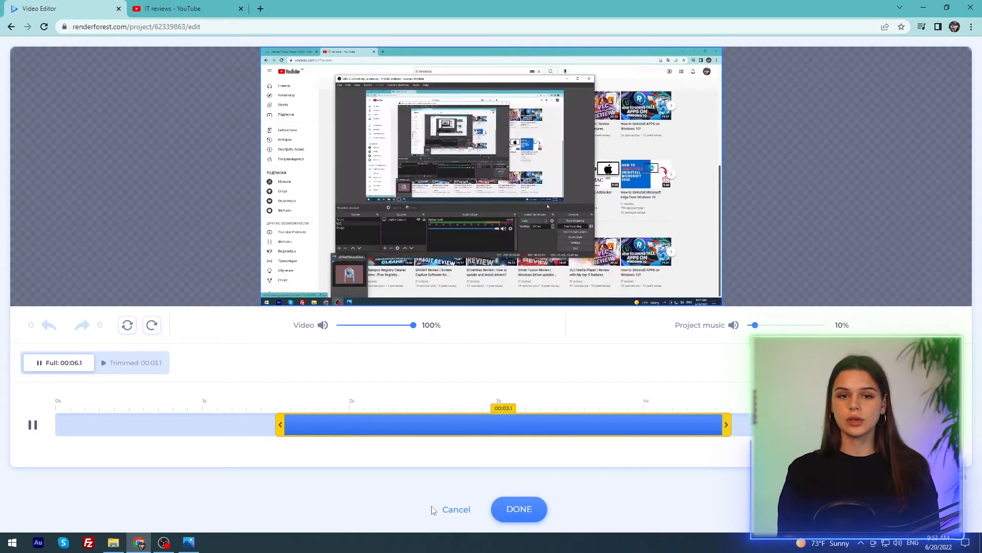
# Confirm the trimmed 2.2-second screen recording for the PC scene's monitor
pyautogui.click(518, 508)
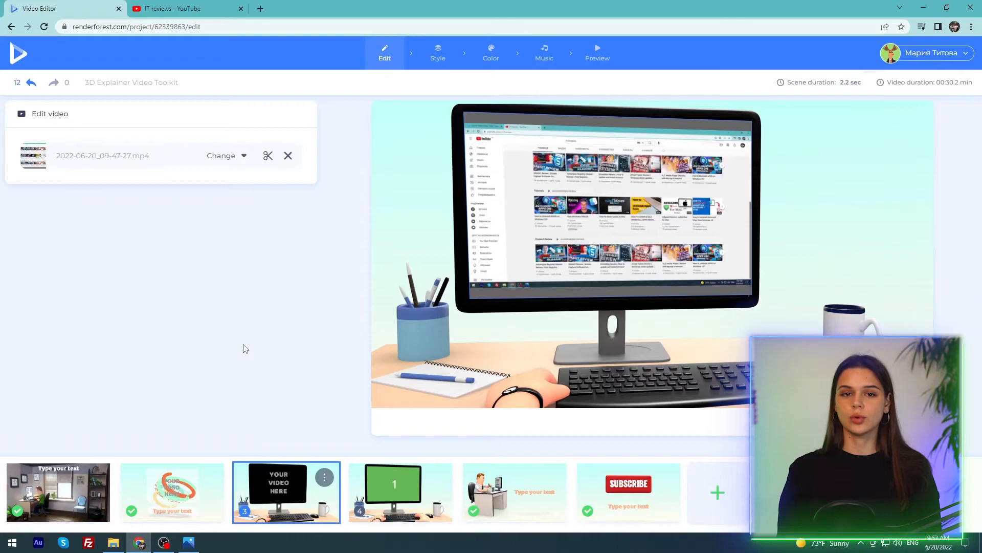
# Record a short voiceover in the Music step's Voiceover tab
pyautogui.click(544, 53)
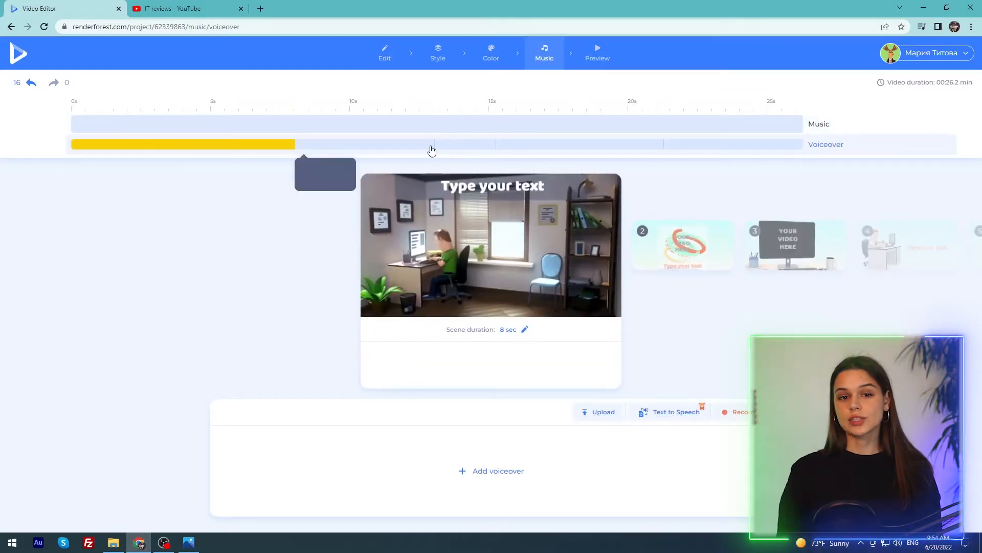
pyautogui.moveTo(527, 103)
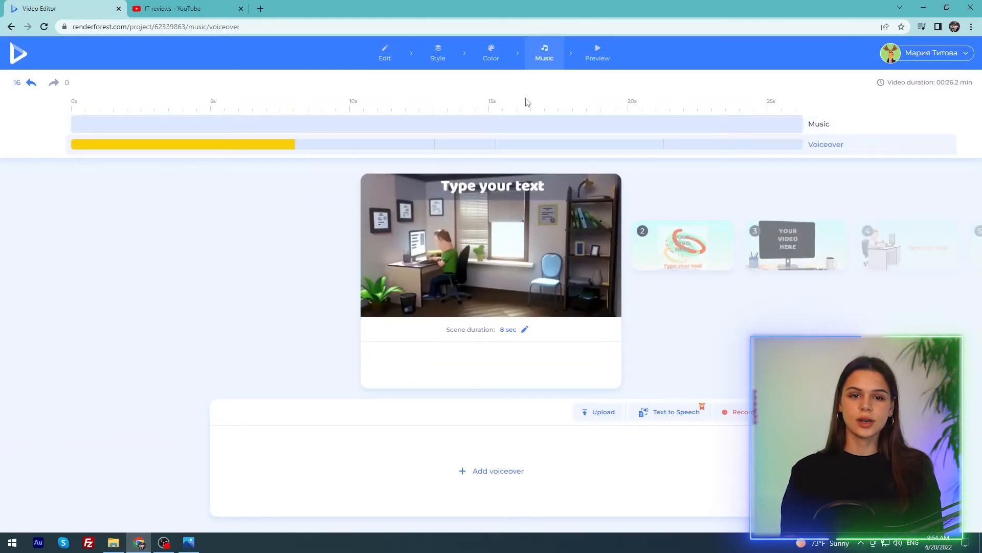
pyautogui.click(740, 411)
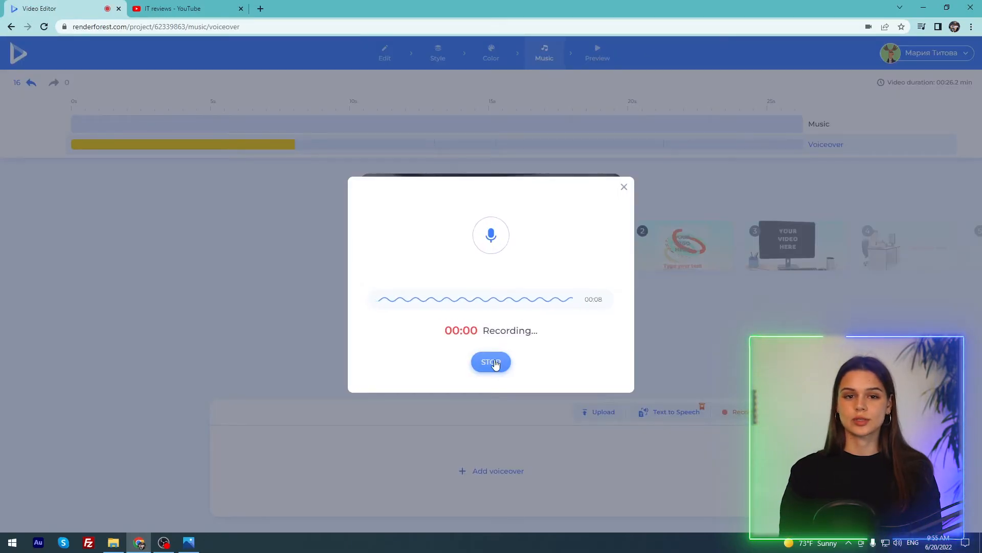
pyautogui.click(491, 361)
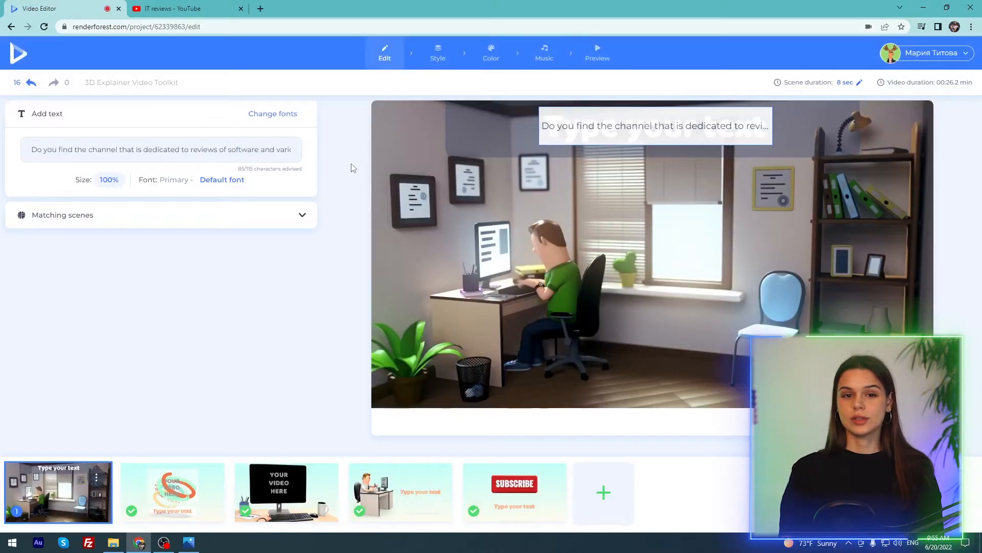
# Preview the SQUAD template at mobile and desktop sizes, then open it in Website Maker
pyautogui.click(596, 53)
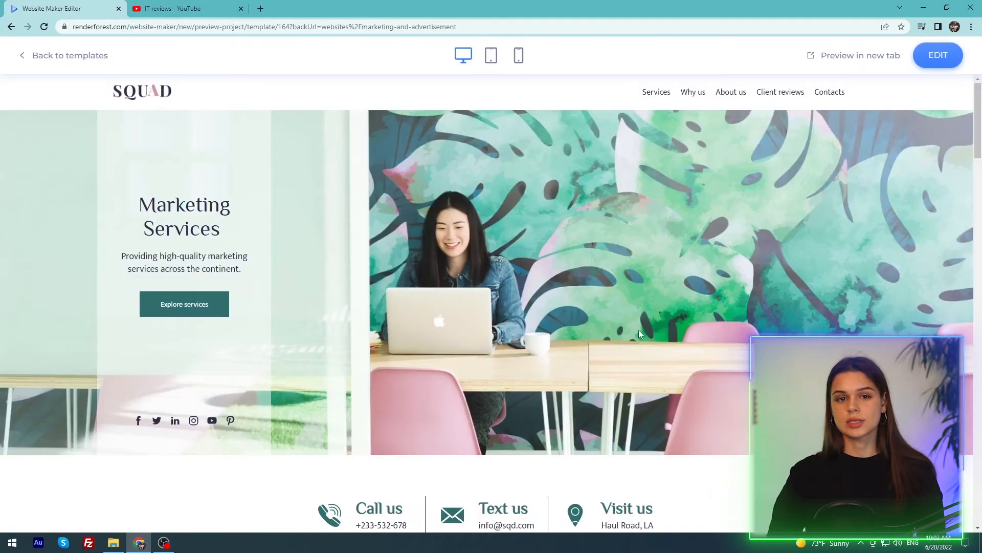
pyautogui.moveTo(528, 105)
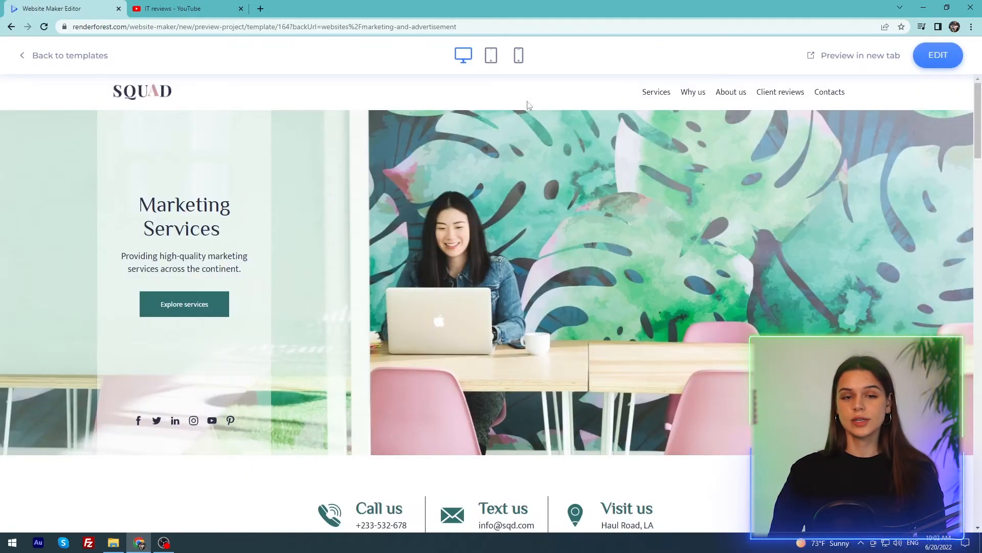
pyautogui.click(519, 55)
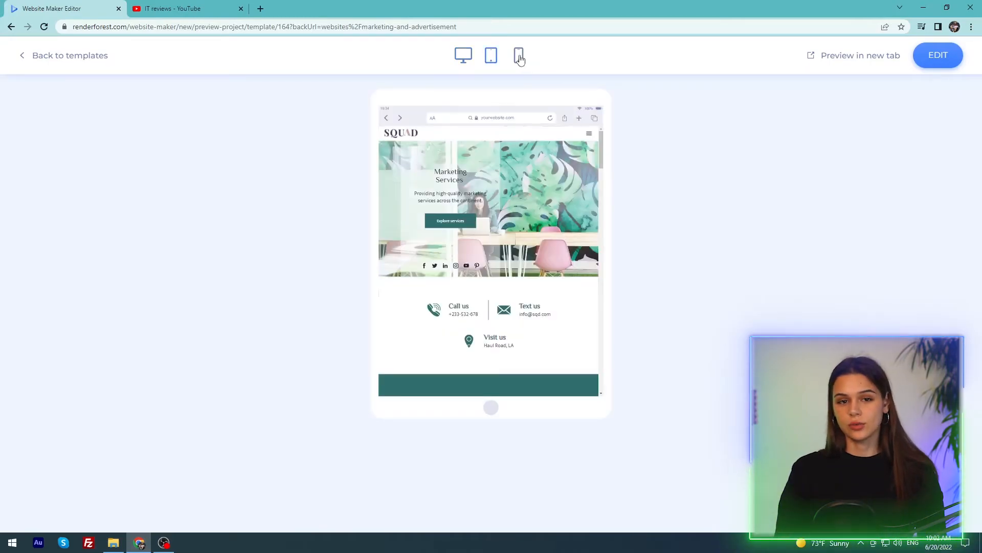
pyautogui.click(463, 55)
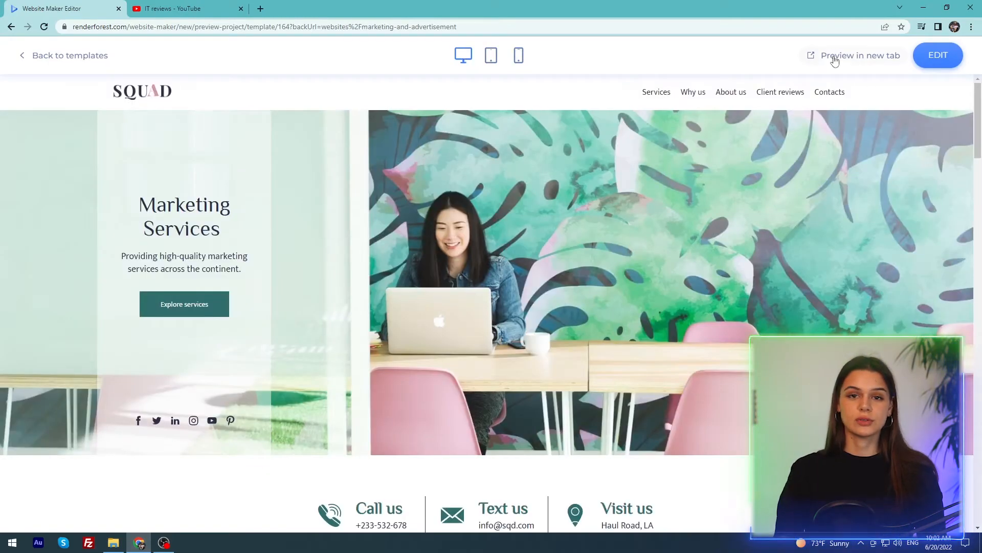
pyautogui.click(937, 55)
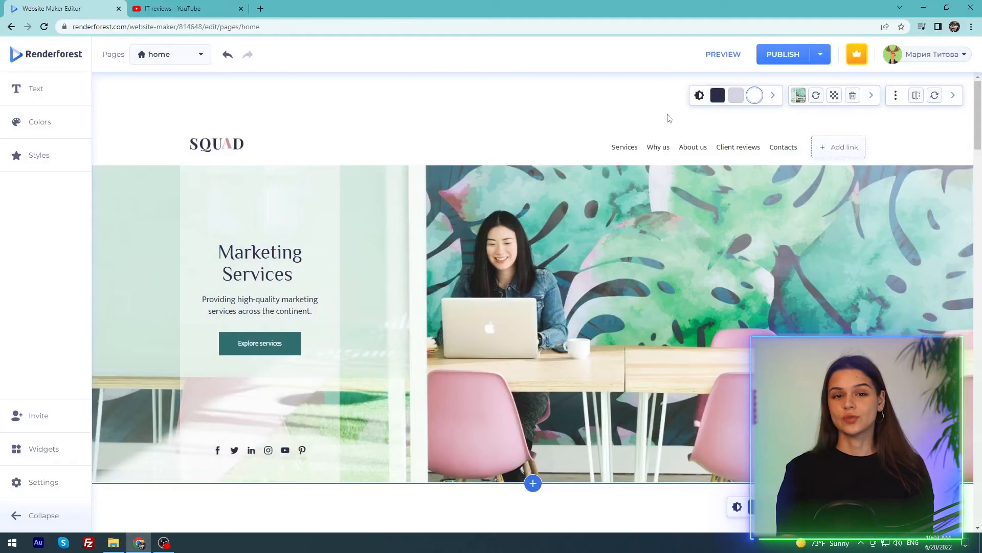
# Choose a bold heading font and apply the blue-grey colour preset
pyautogui.click(259, 262)
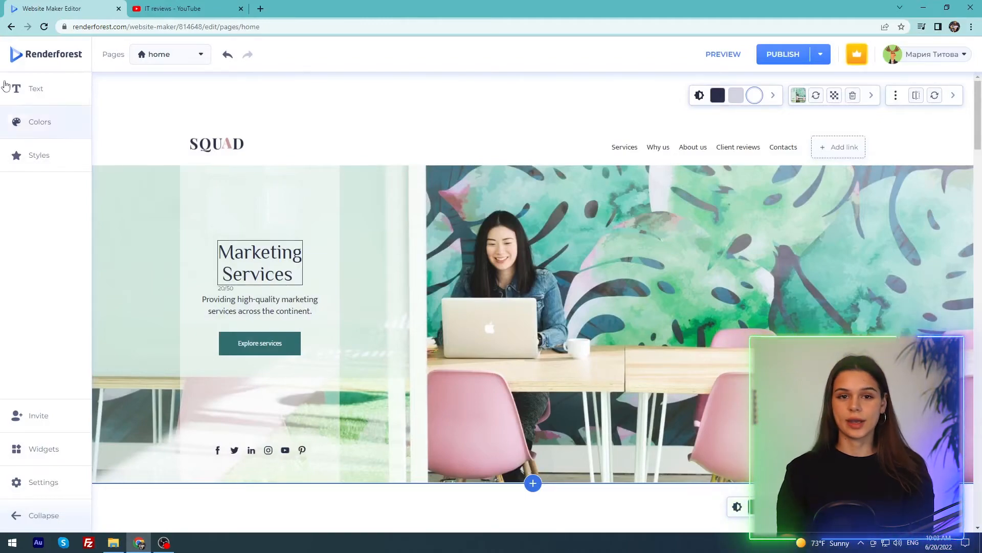
pyautogui.click(36, 88)
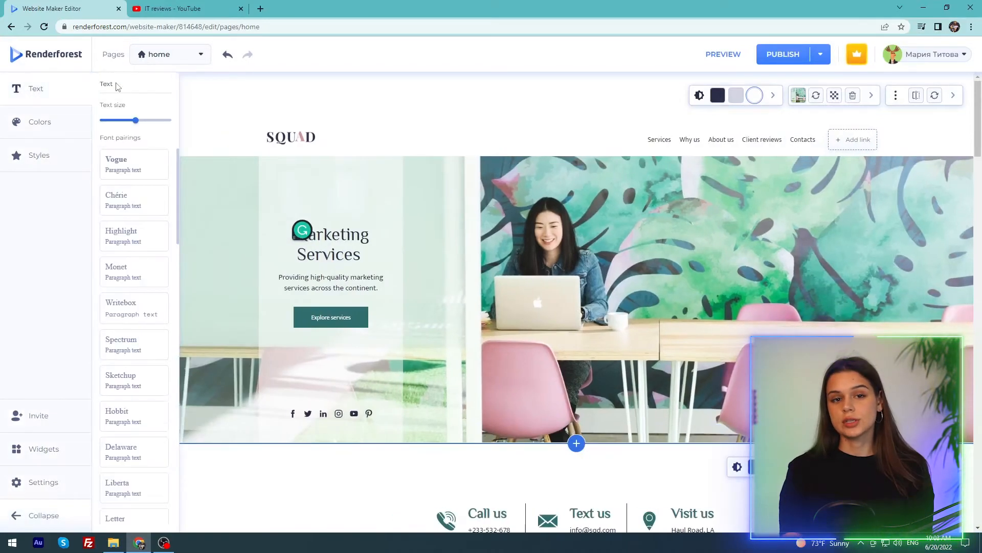
pyautogui.scroll(-3)
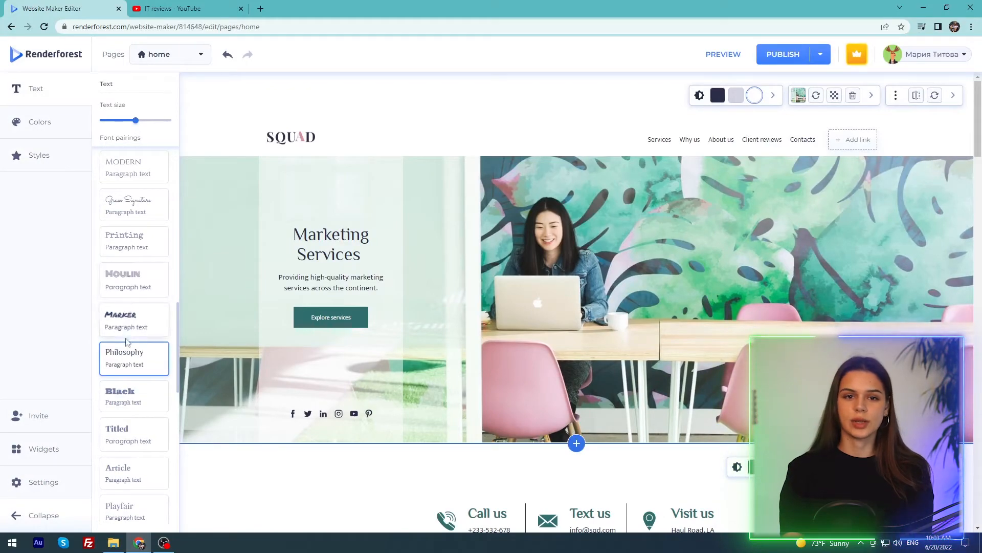
pyautogui.click(39, 122)
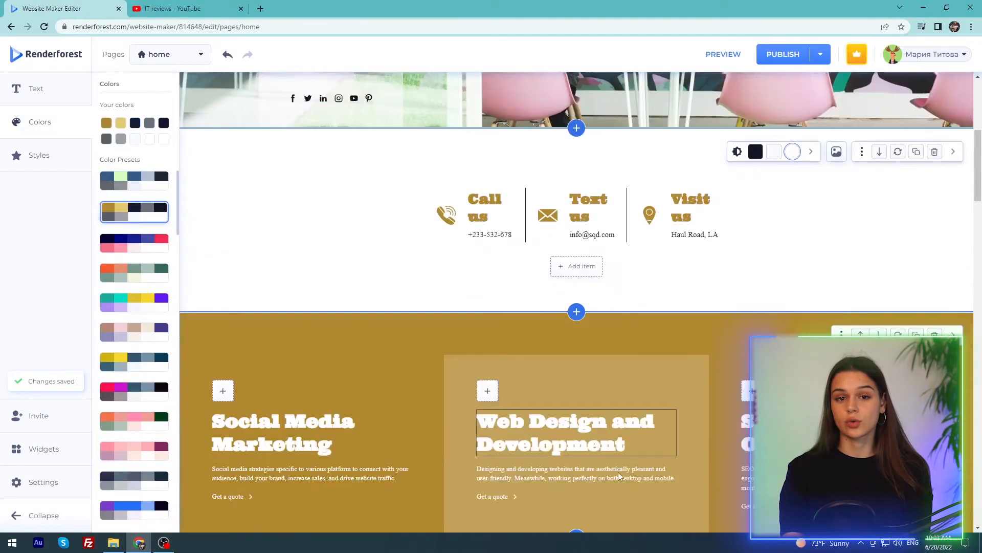
pyautogui.scroll(3)
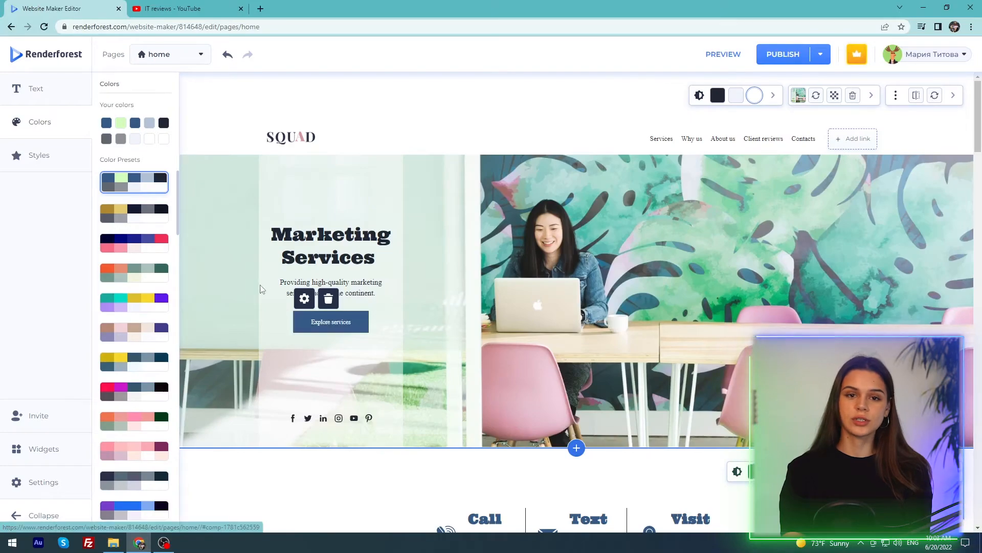
pyautogui.click(38, 155)
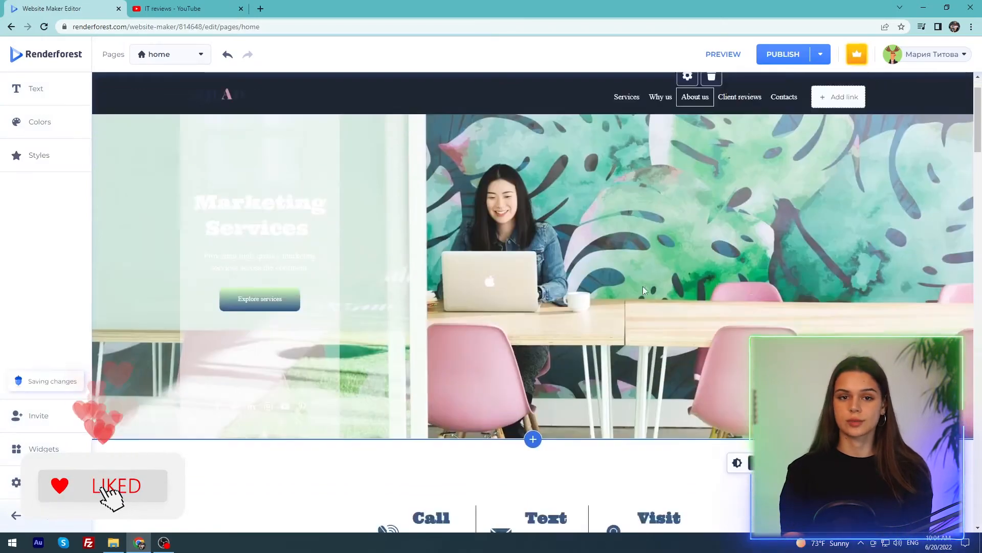
# Flip the hero layout so the text stays on the left, then select and dismiss the Facebook link
pyautogui.click(916, 95)
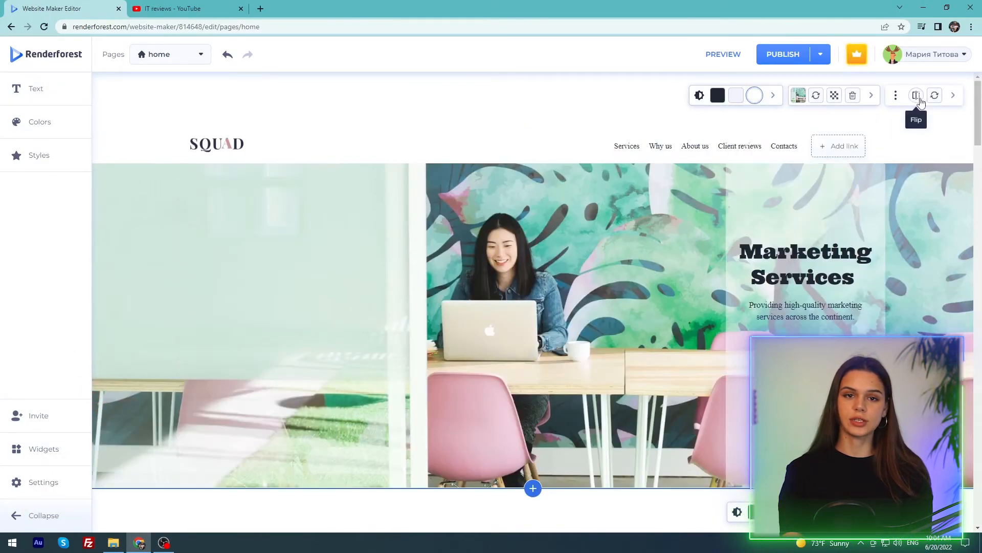
pyautogui.click(915, 95)
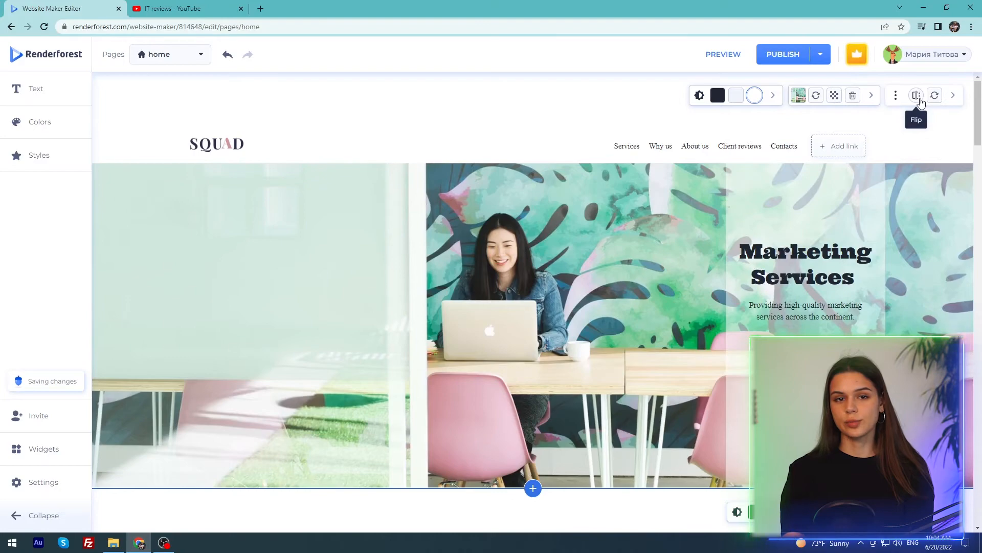
pyautogui.click(916, 95)
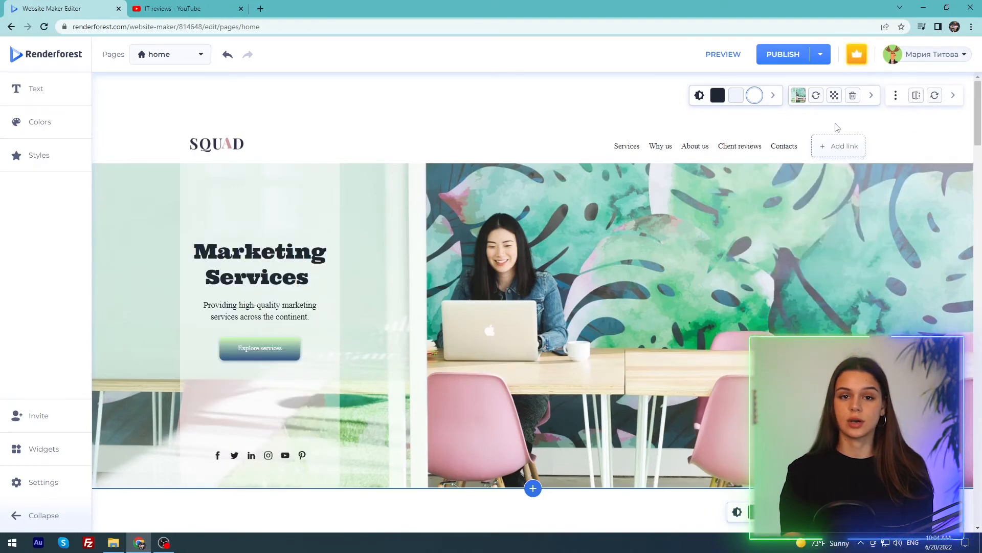
pyautogui.click(218, 455)
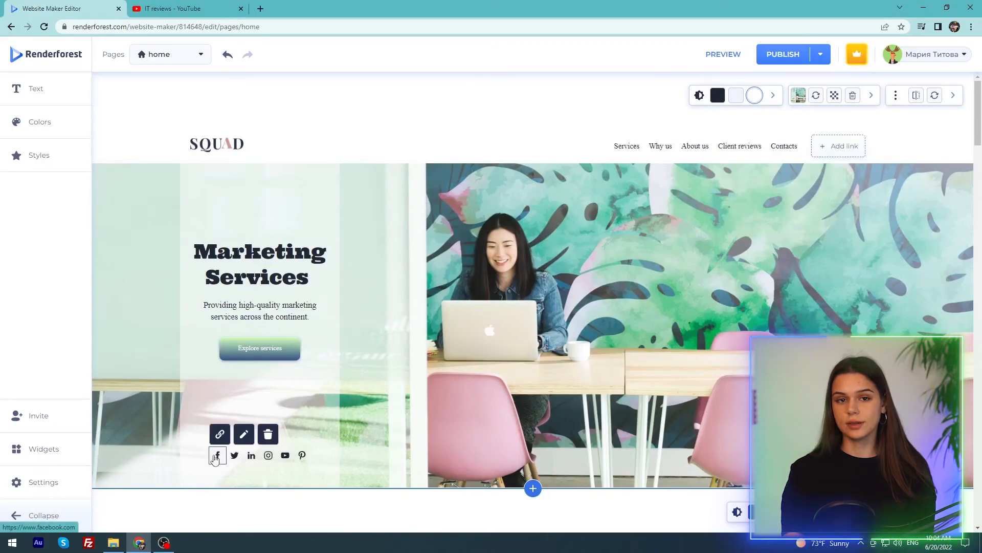
pyautogui.click(176, 474)
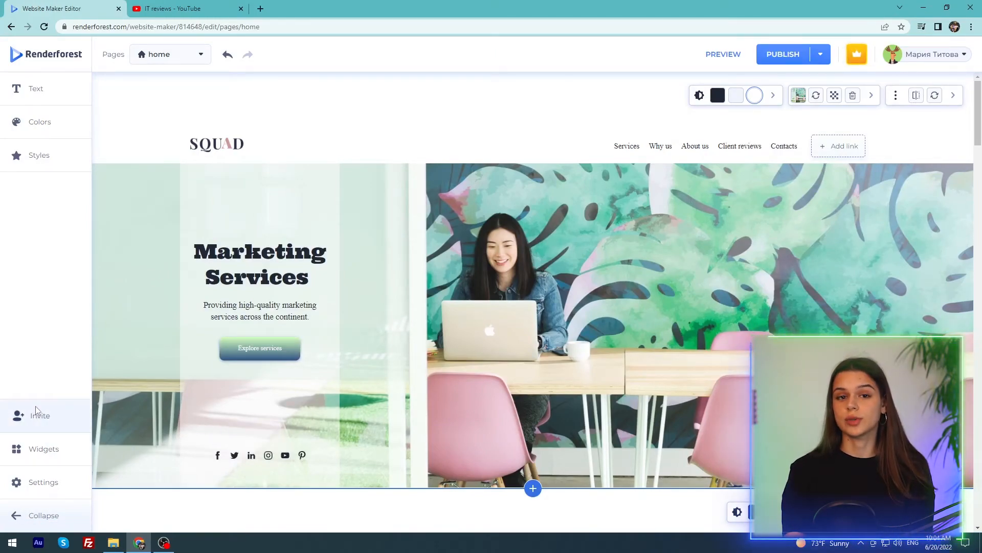
pyautogui.click(40, 415)
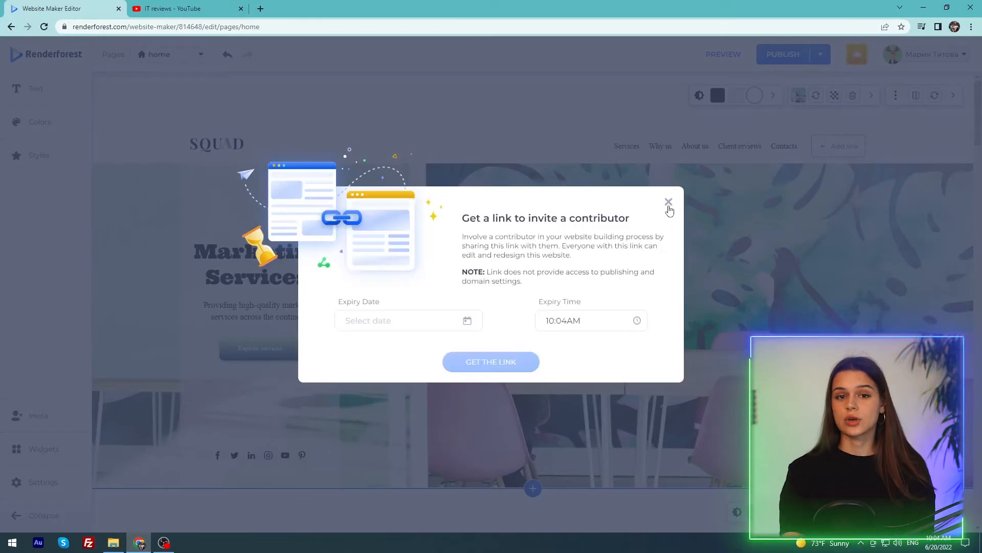
pyautogui.click(668, 203)
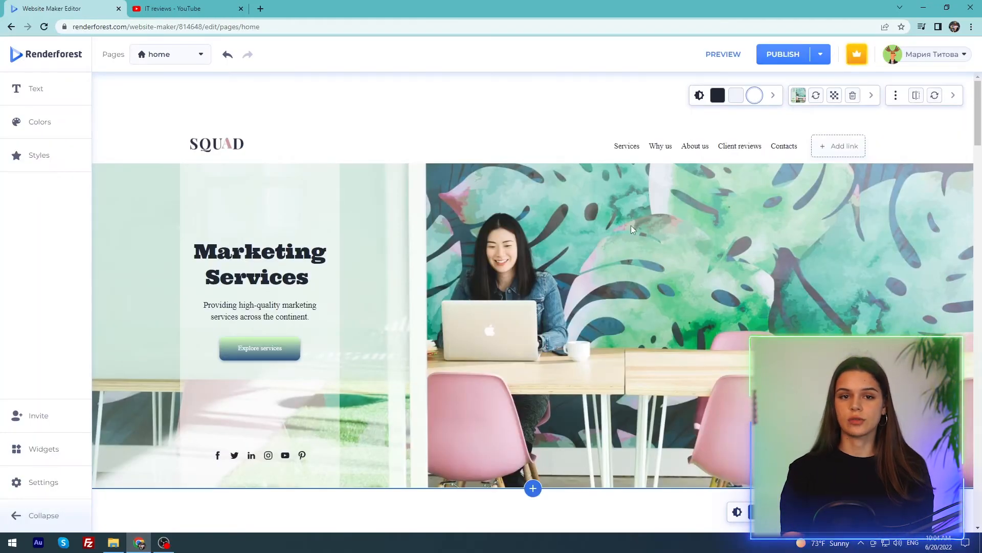
pyautogui.click(44, 449)
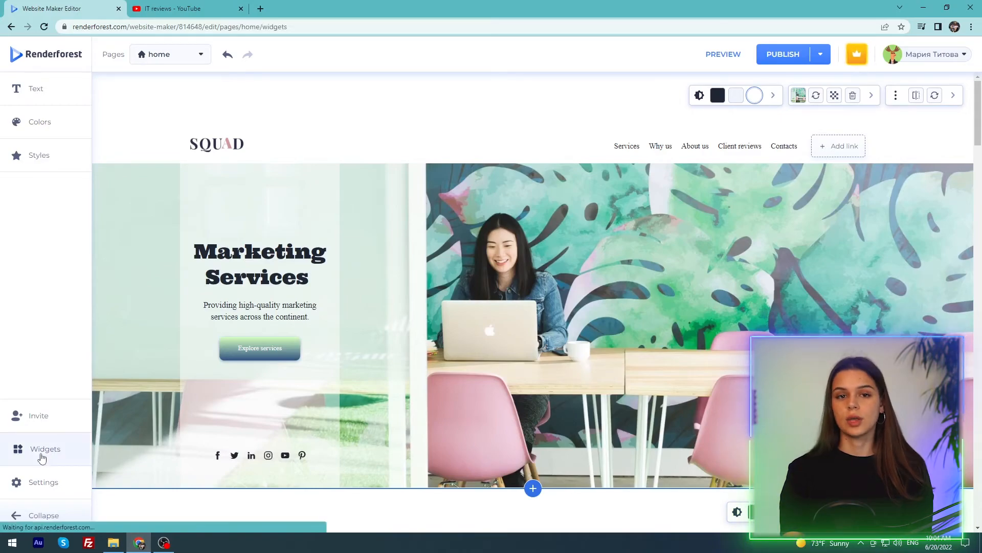
pyautogui.click(45, 448)
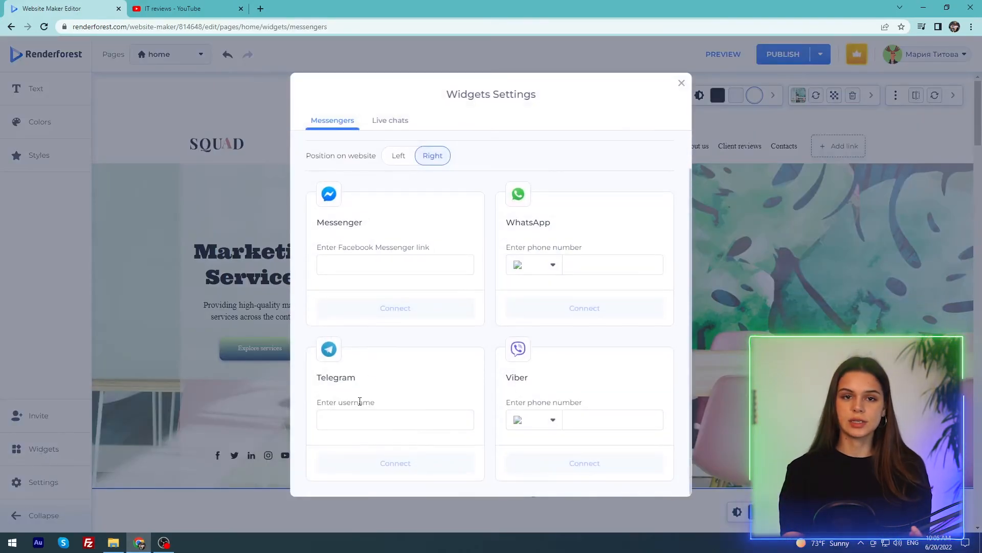
pyautogui.click(394, 419)
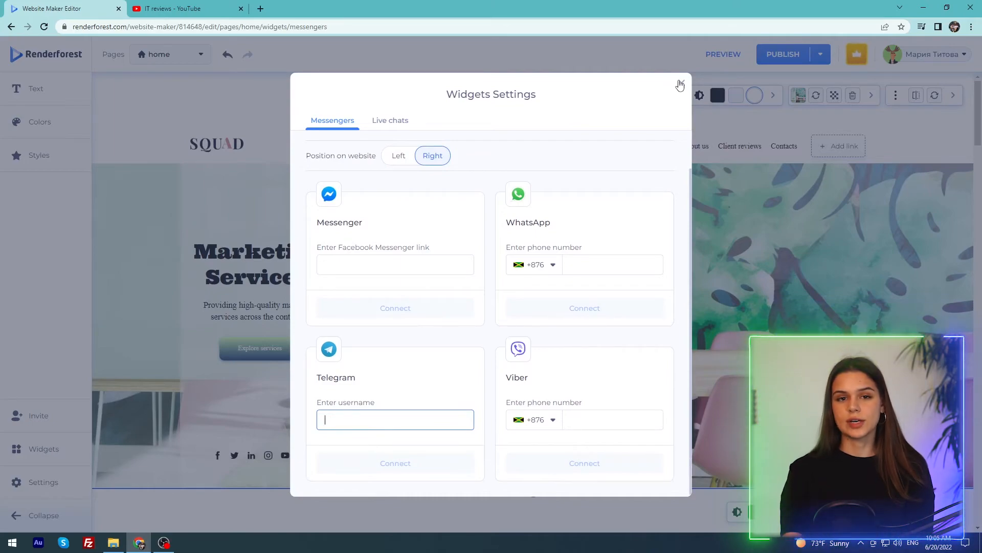
pyautogui.click(680, 85)
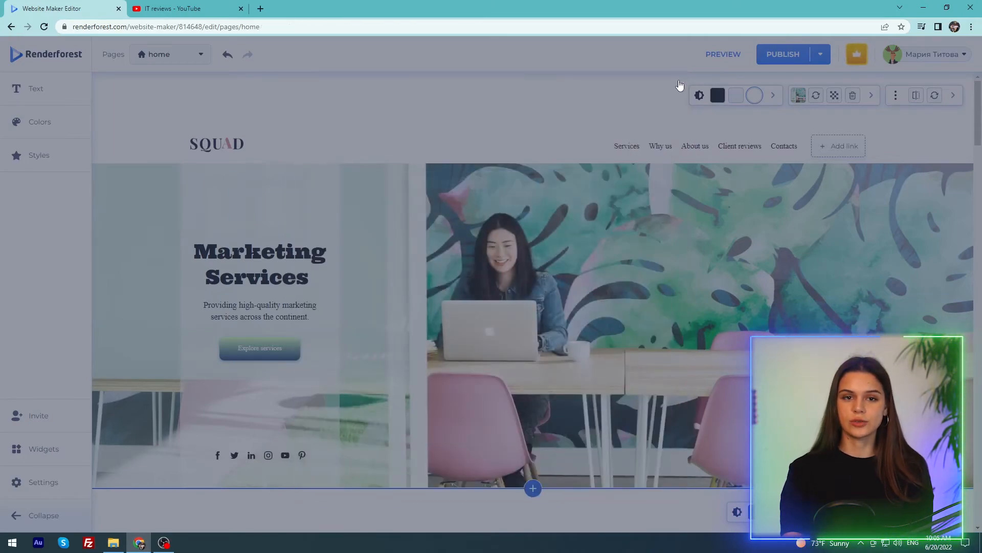
pyautogui.click(43, 482)
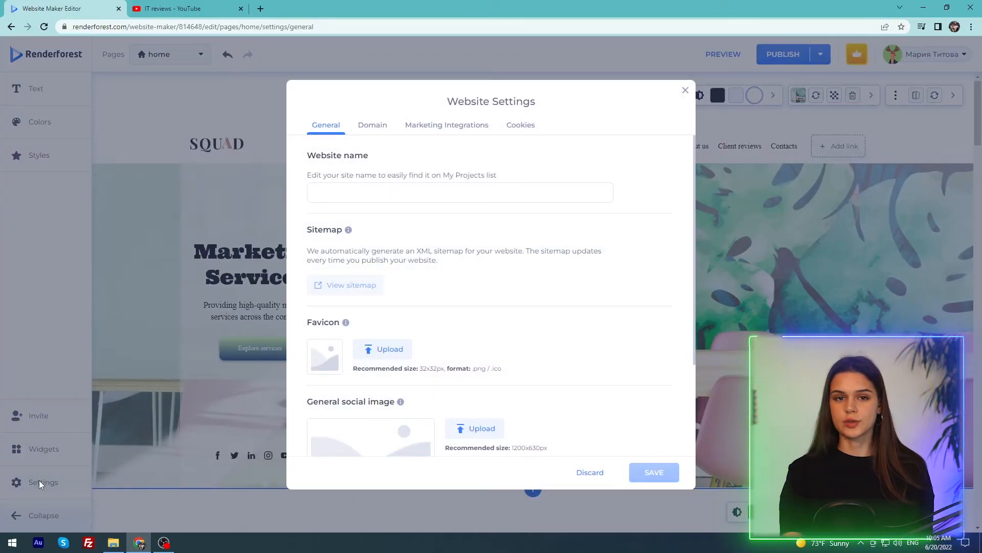
pyautogui.click(685, 90)
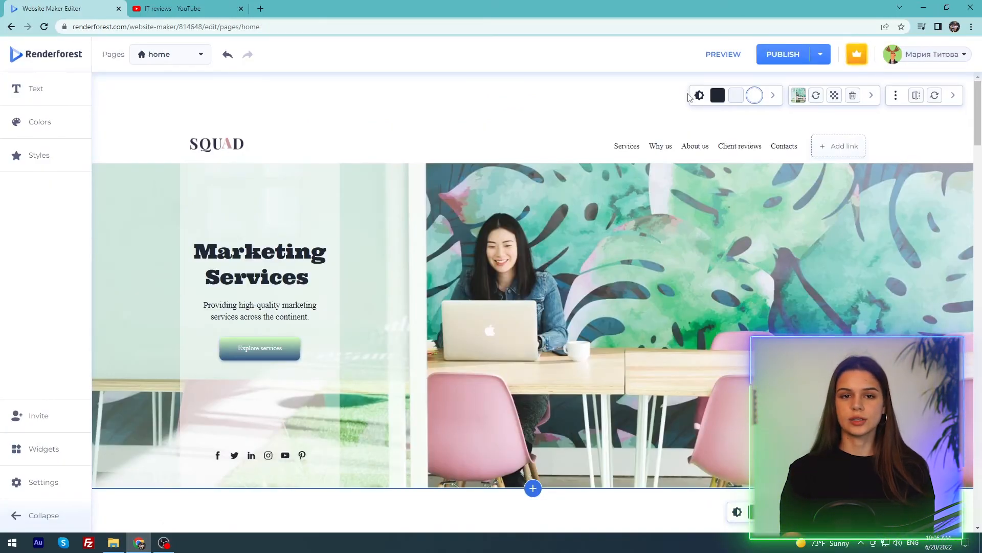
# Bring up the website upgrade offer listing Premium Website $7.99 and Pro $14.99 plans
pyautogui.click(856, 54)
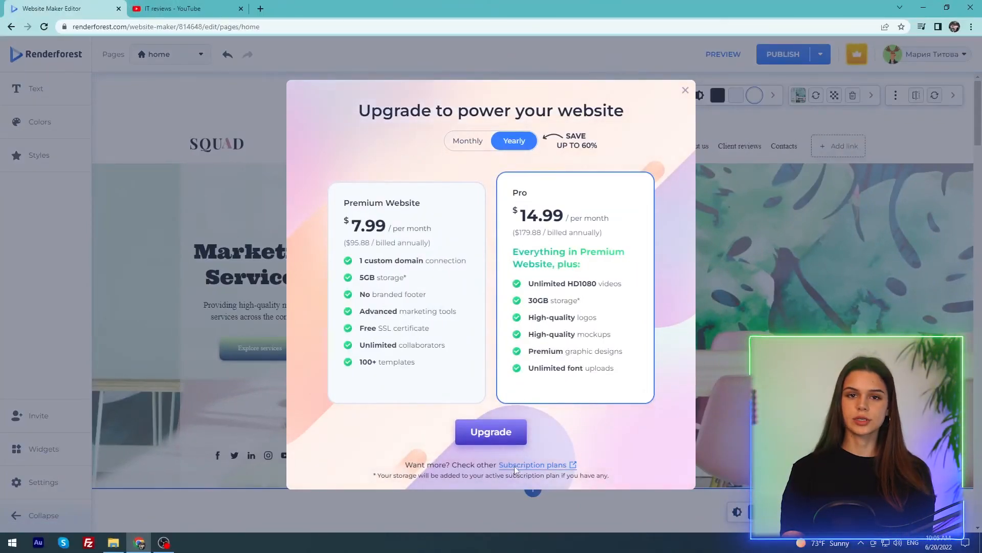
# Open the subscription plans page and scroll the Free, Lite, Pro, Business comparison table
pyautogui.click(532, 464)
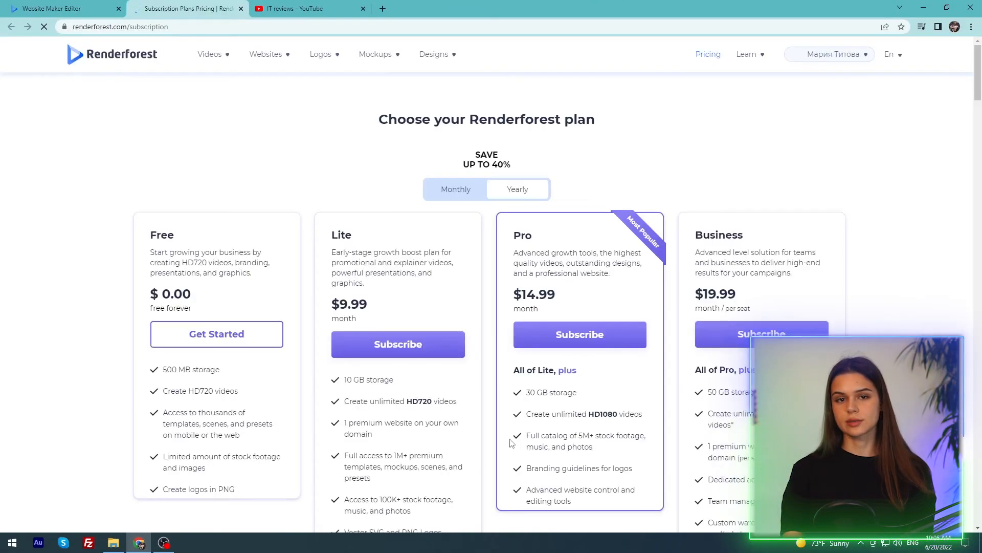
pyautogui.scroll(-3)
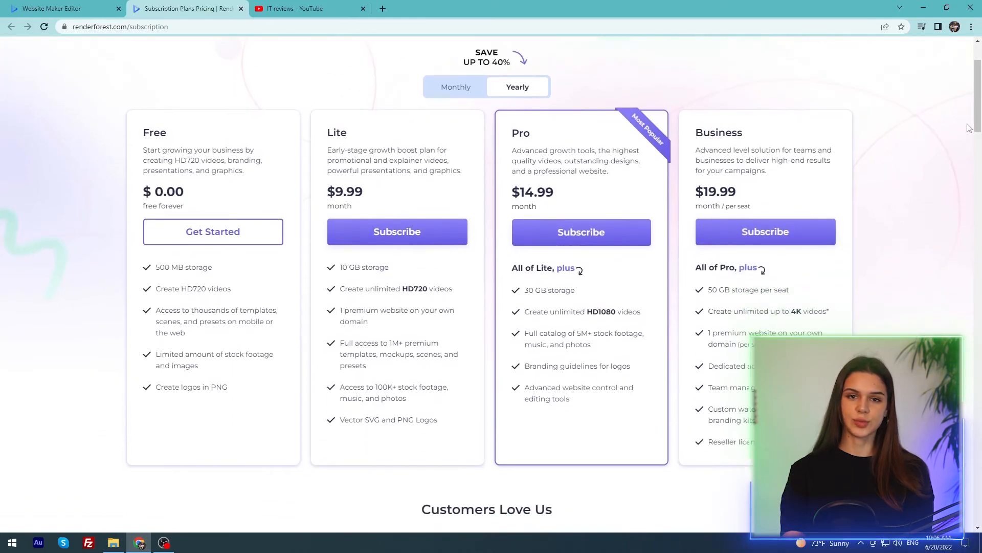
pyautogui.moveTo(861, 98)
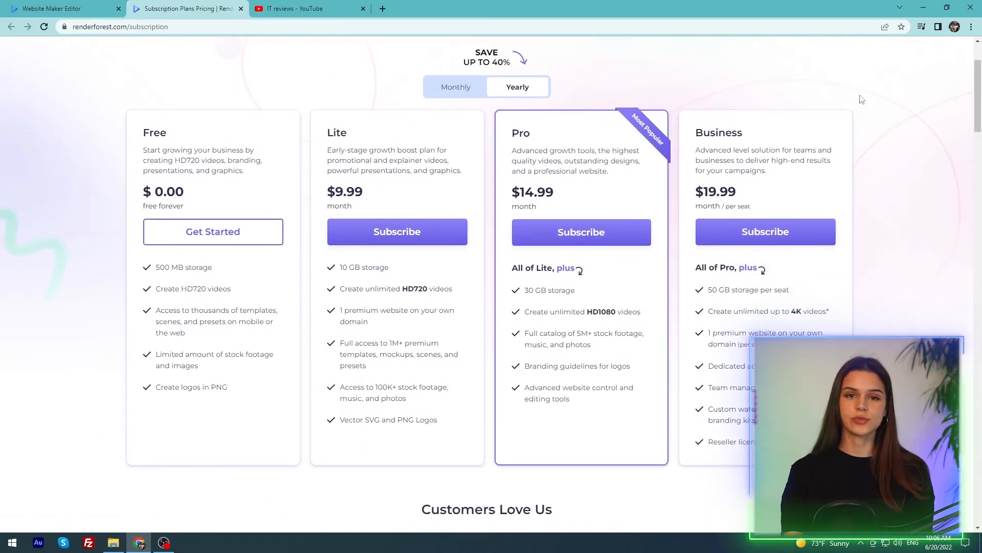
pyautogui.moveTo(728, 87)
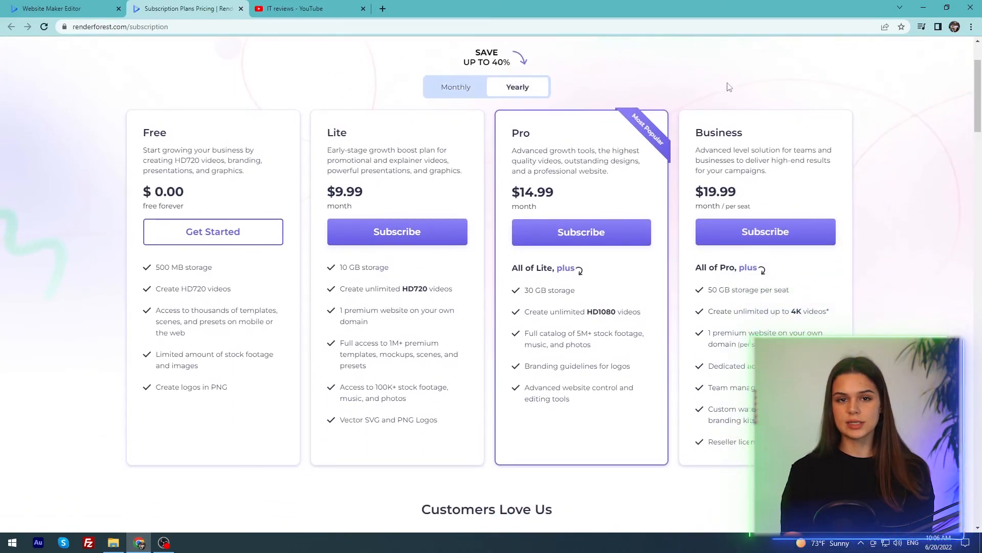
pyautogui.scroll(-3)
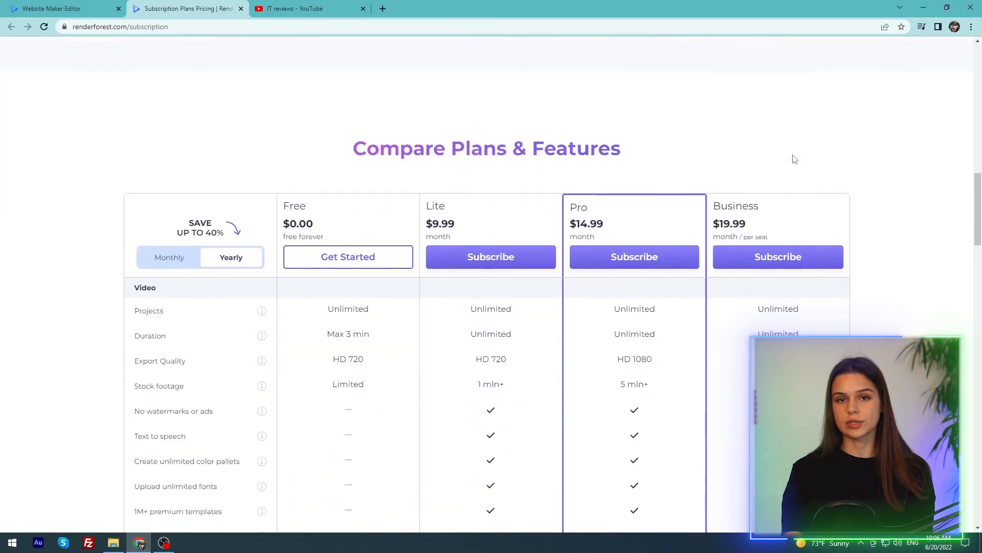
pyautogui.scroll(-3)
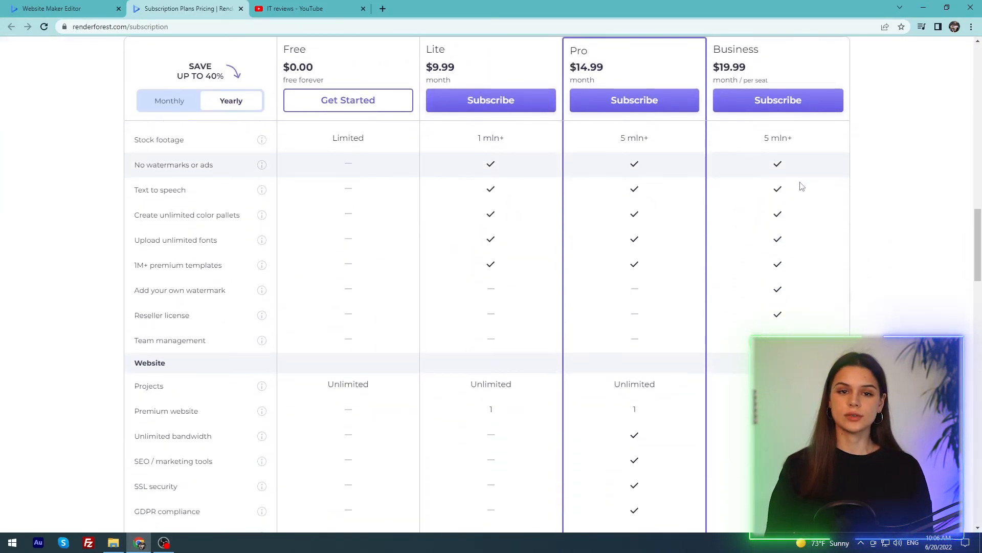
pyautogui.scroll(-3)
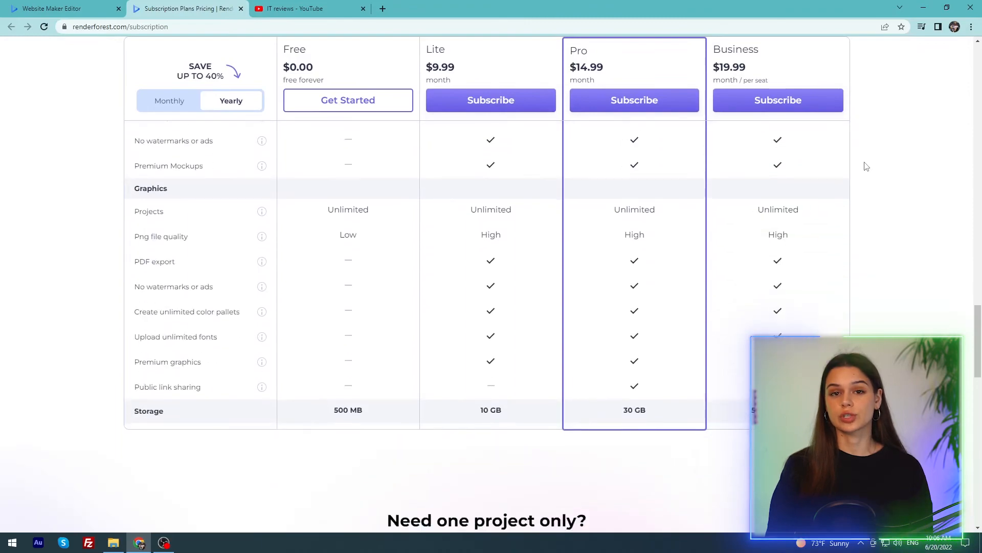
pyautogui.scroll(-3)
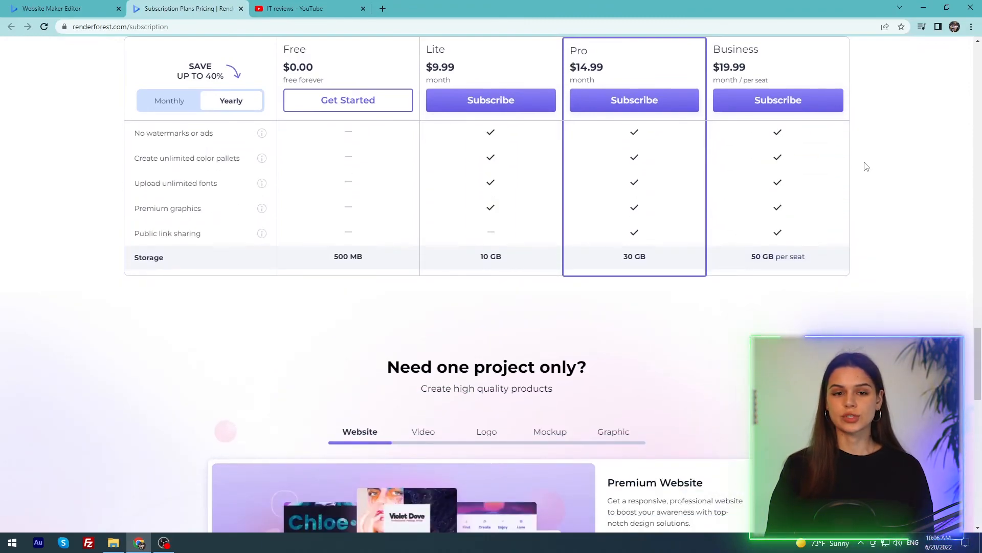